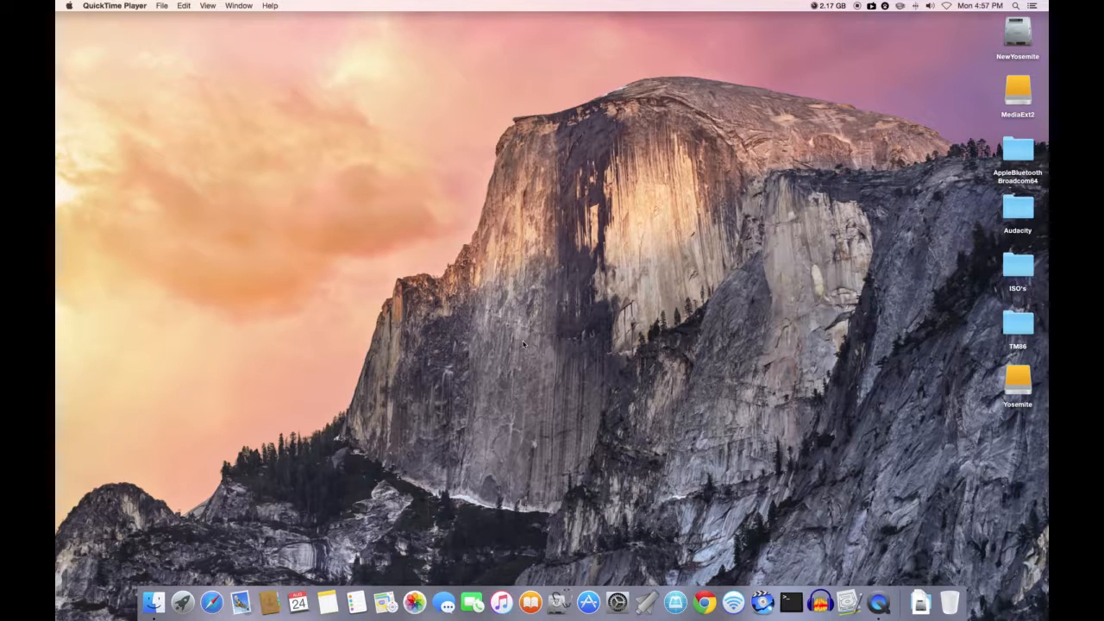
mouse_move(568, 352)
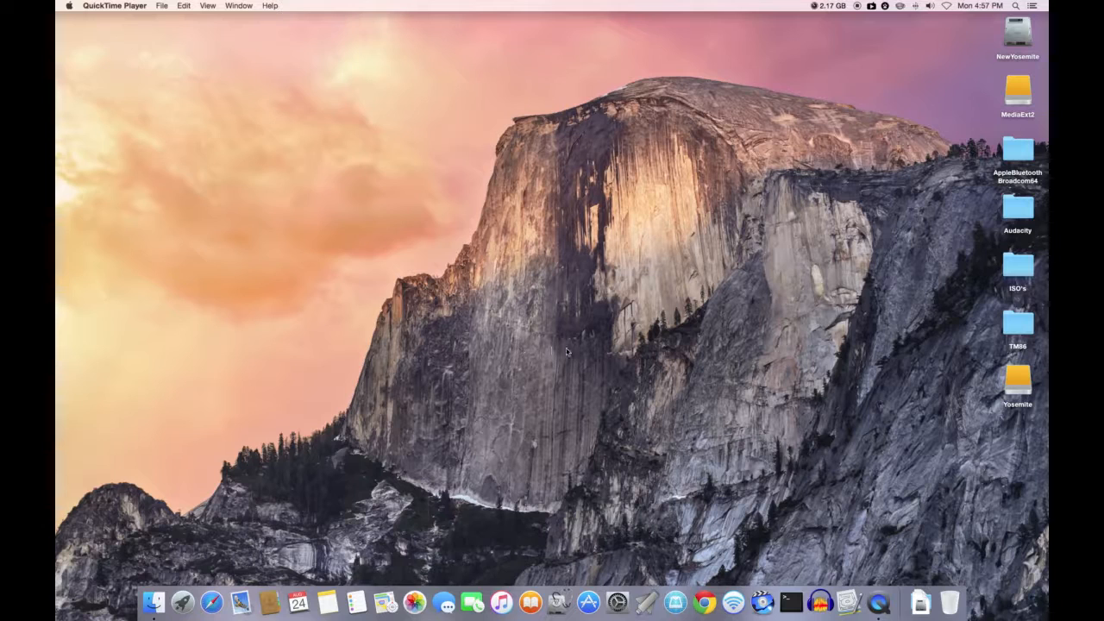
mouse_move(555, 314)
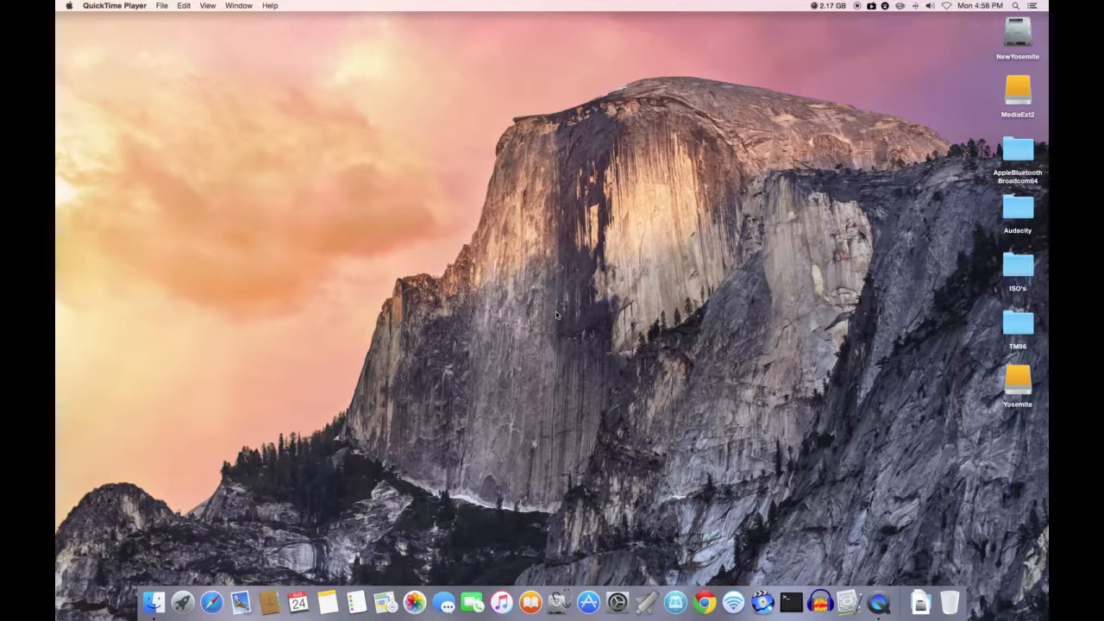
mouse_move(583, 337)
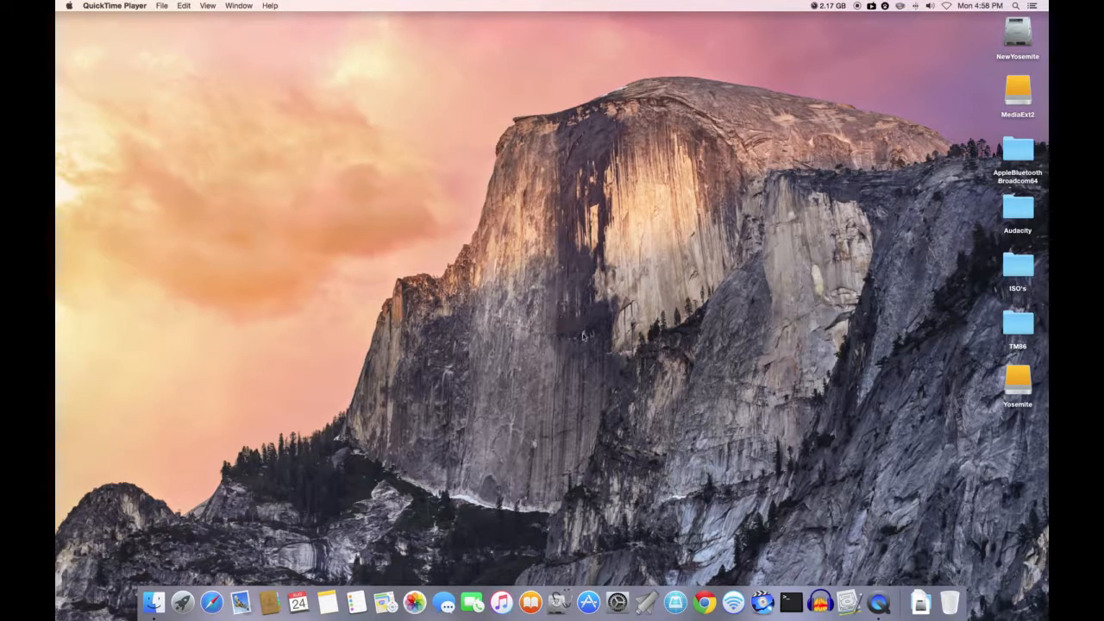
mouse_move(559, 339)
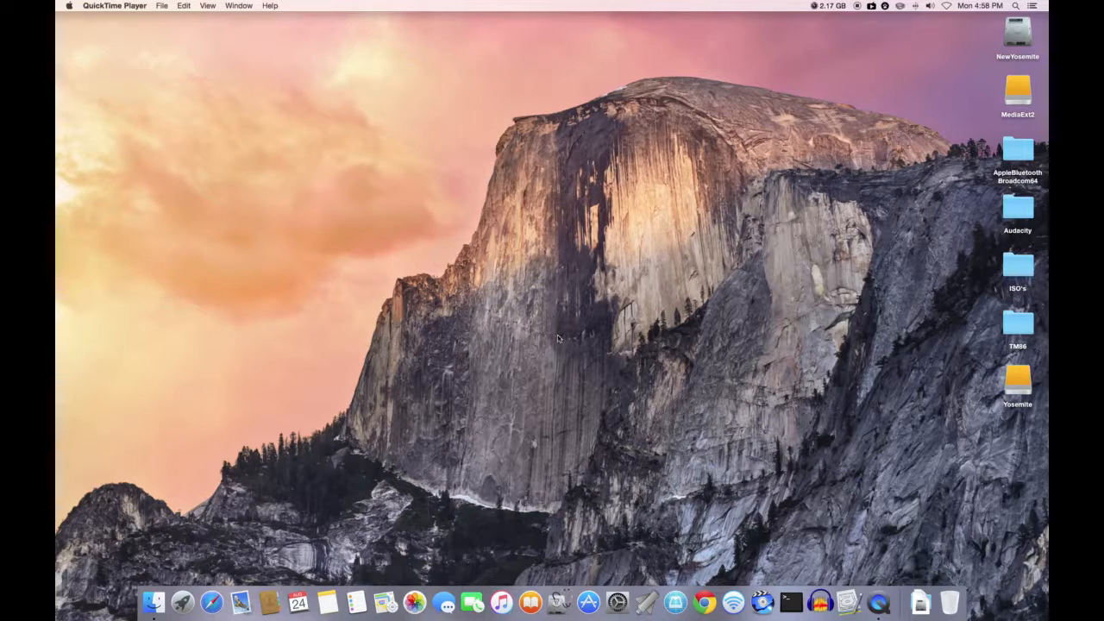
mouse_move(559, 338)
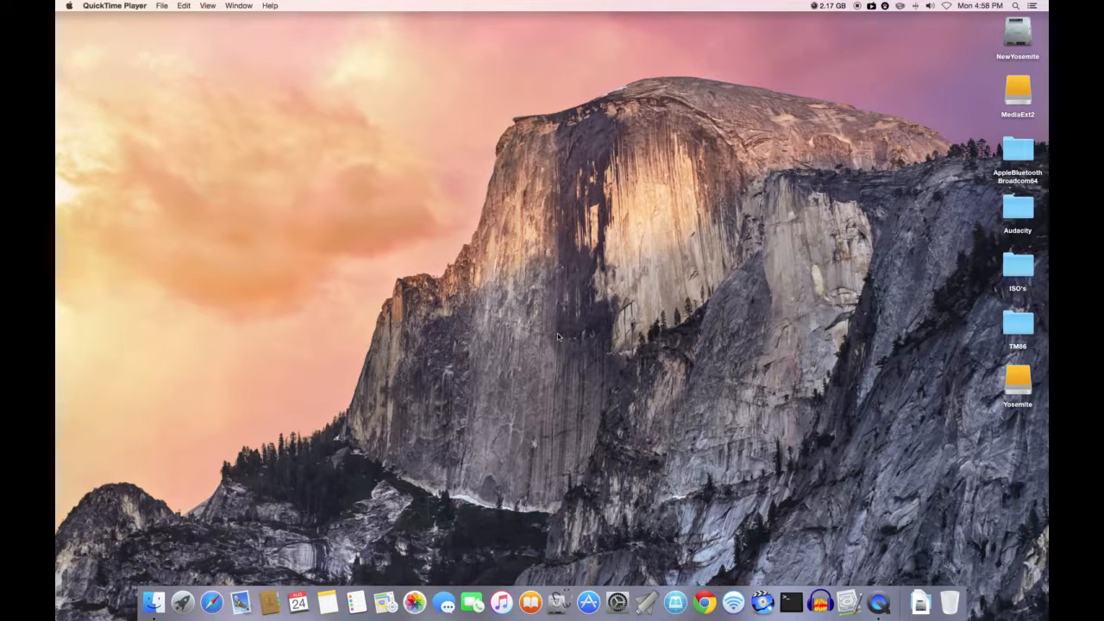
mouse_move(559, 337)
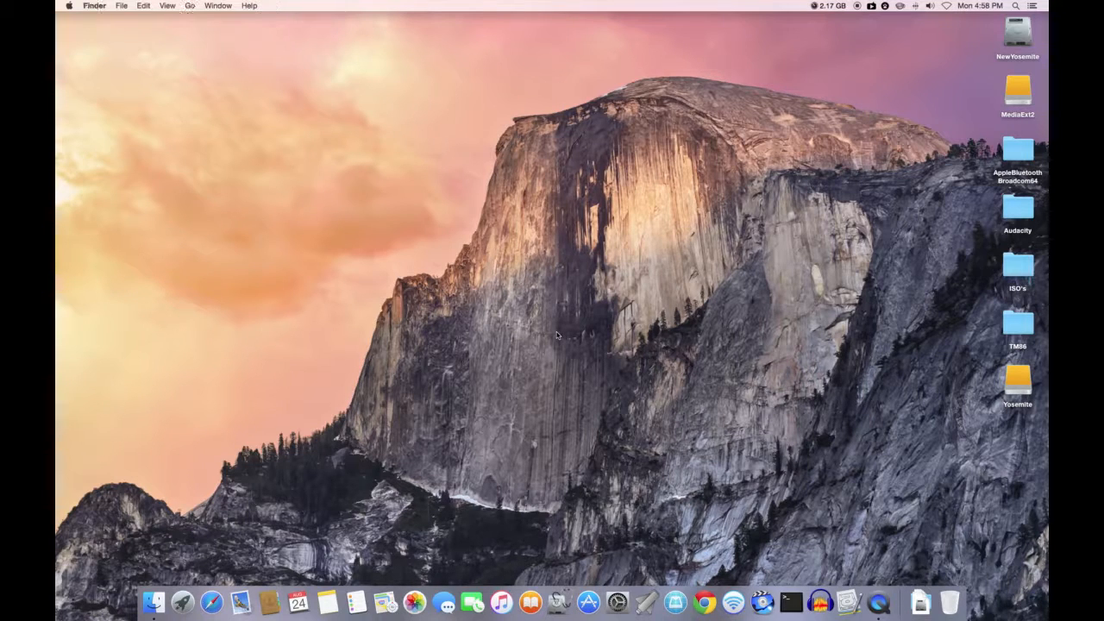
mouse_move(556, 341)
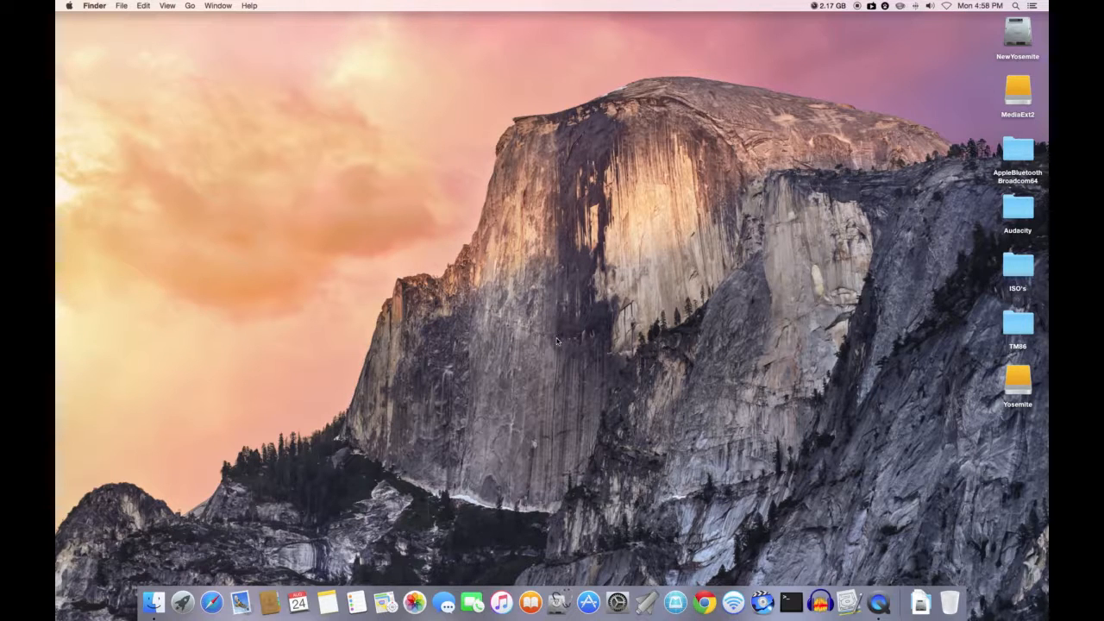
mouse_move(768, 453)
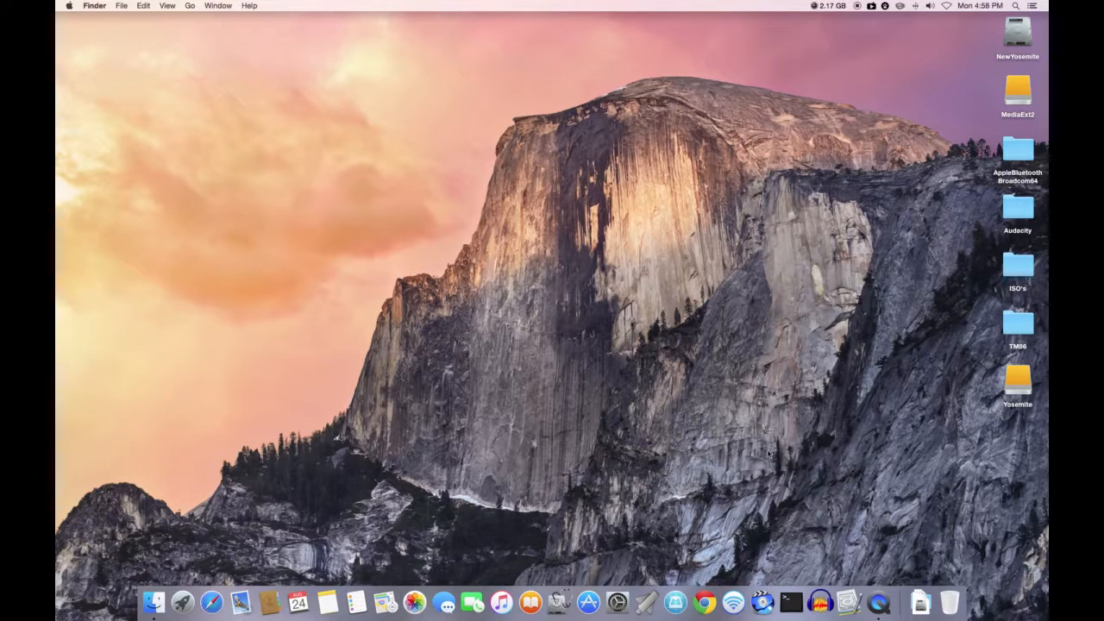
mouse_move(849, 600)
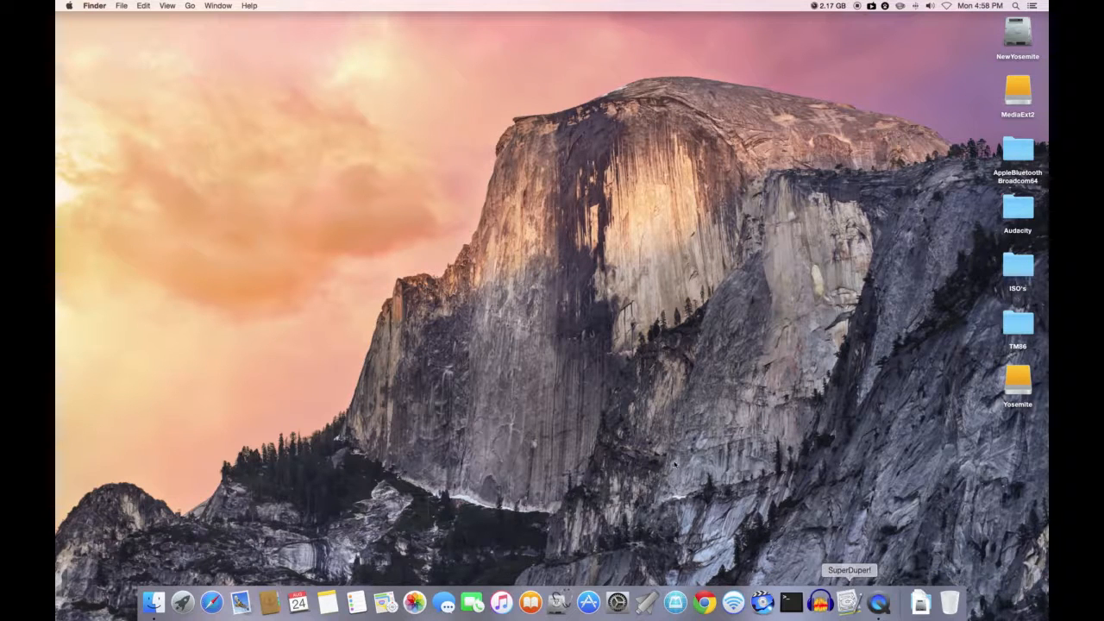
- Launch SuperDuper! and confirm New Yosemite remains the volume to copy onto Yosemite
left_click(849, 597)
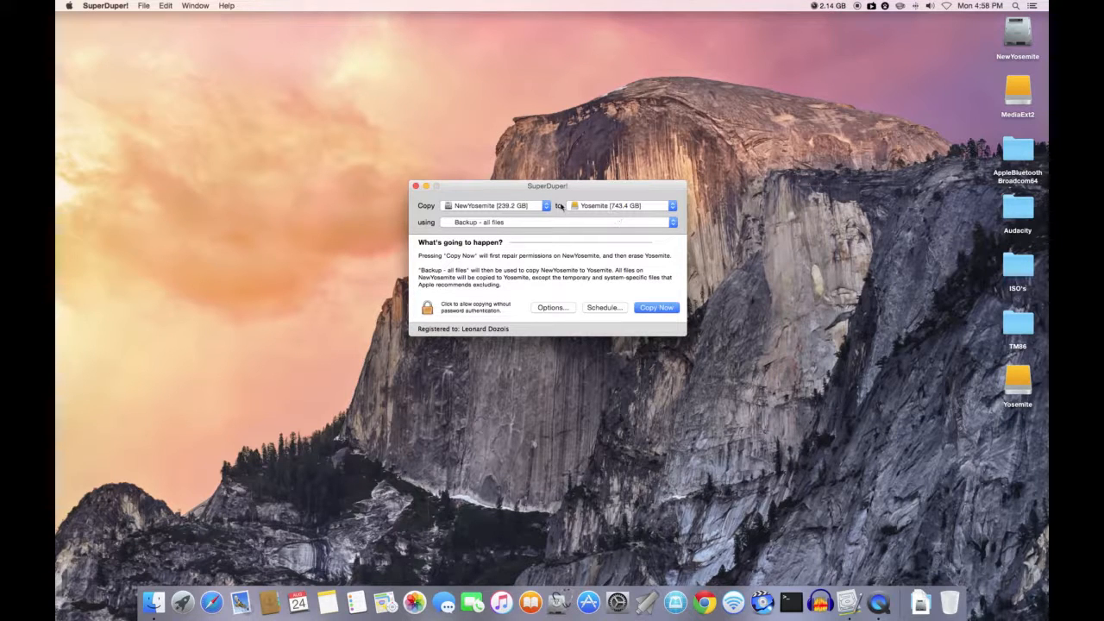
left_click_drag(547, 186, 545, 121)
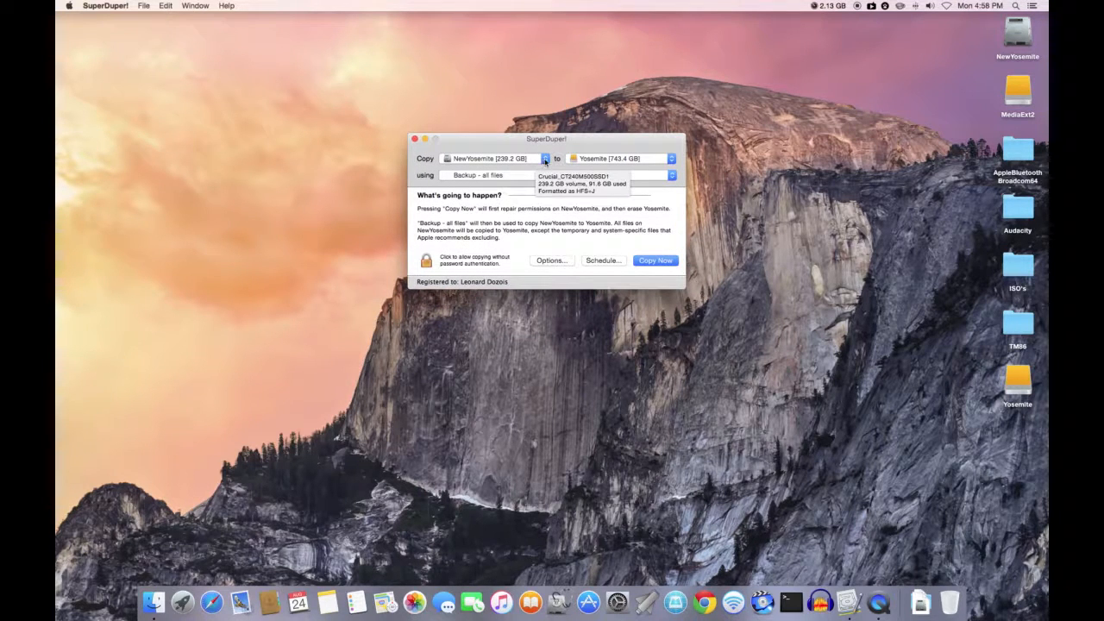
left_click(542, 159)
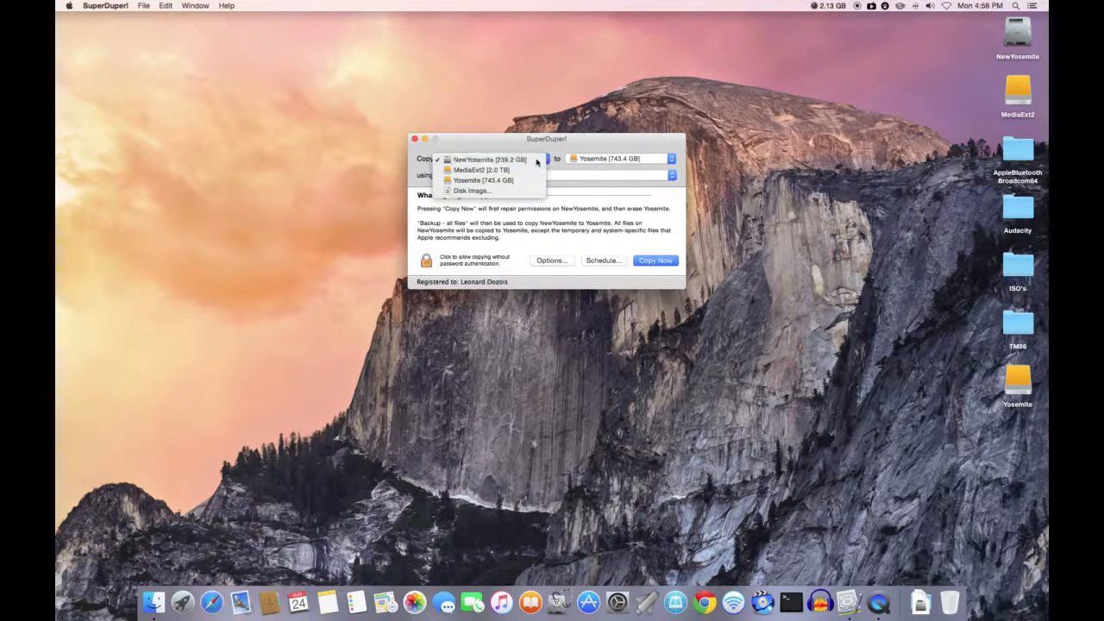
left_click(491, 159)
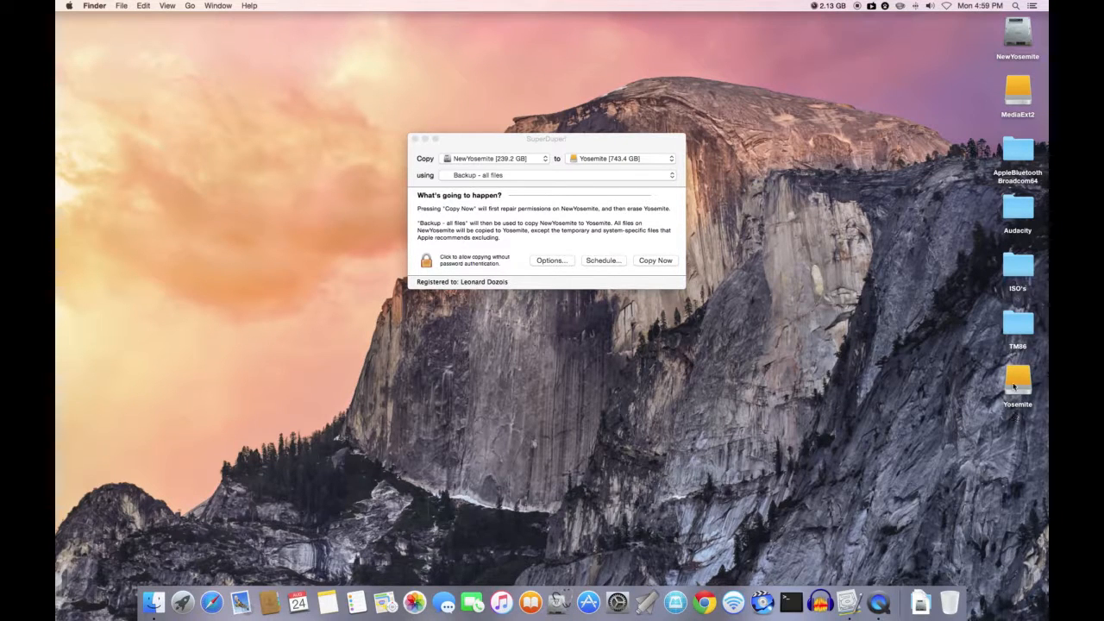
mouse_move(560, 601)
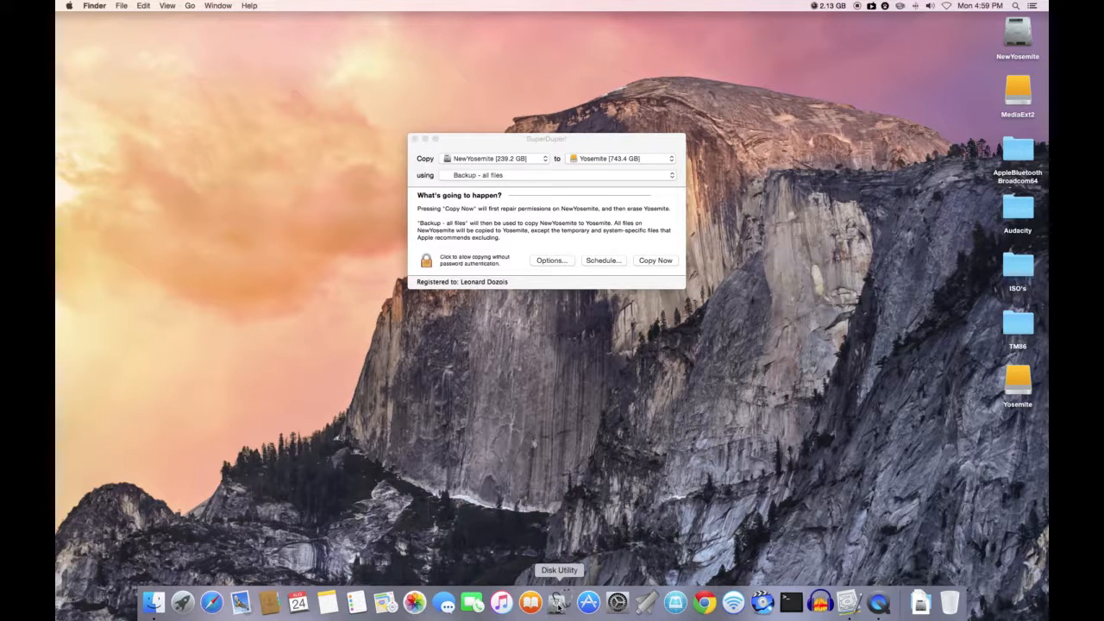
- Inspect the Seagate drive's Yosemite partition format and capacity in Disk Utility
left_click(559, 603)
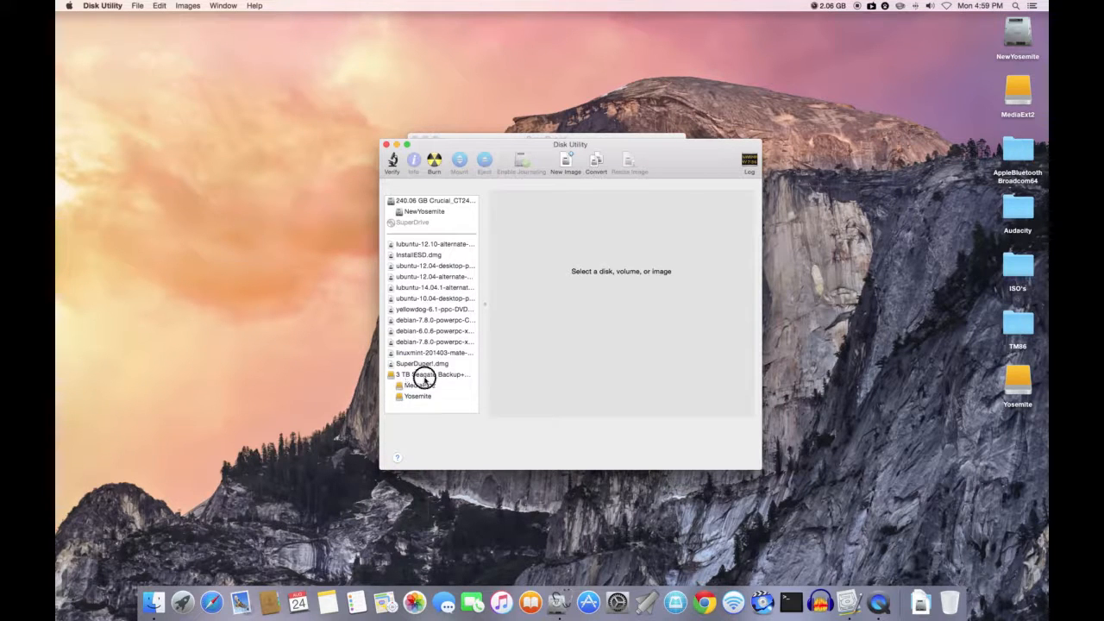
left_click(432, 374)
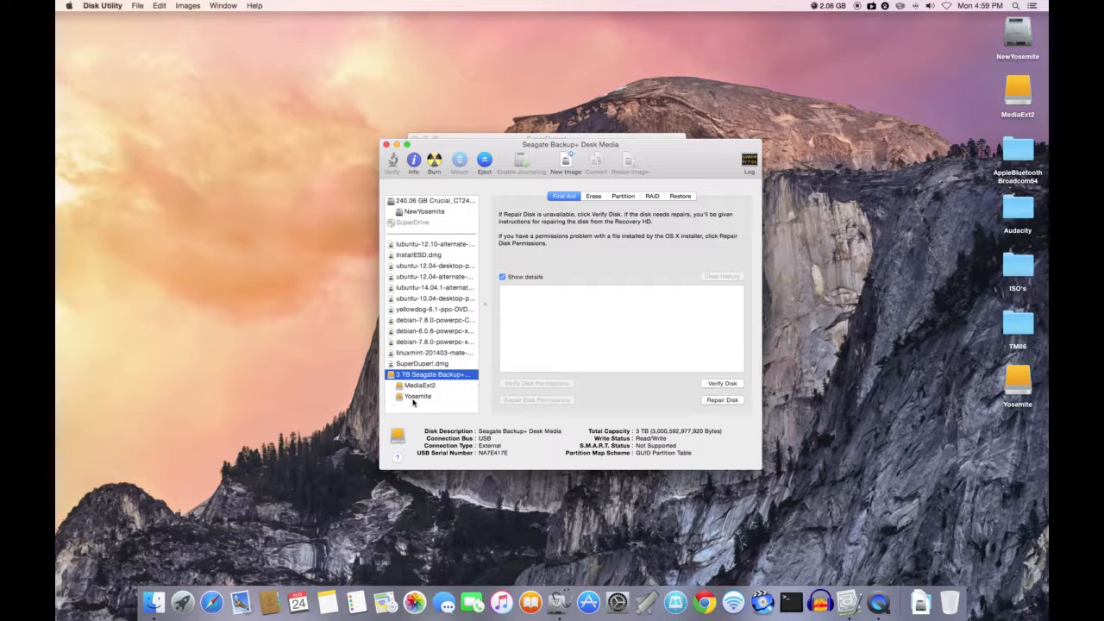
mouse_move(418, 395)
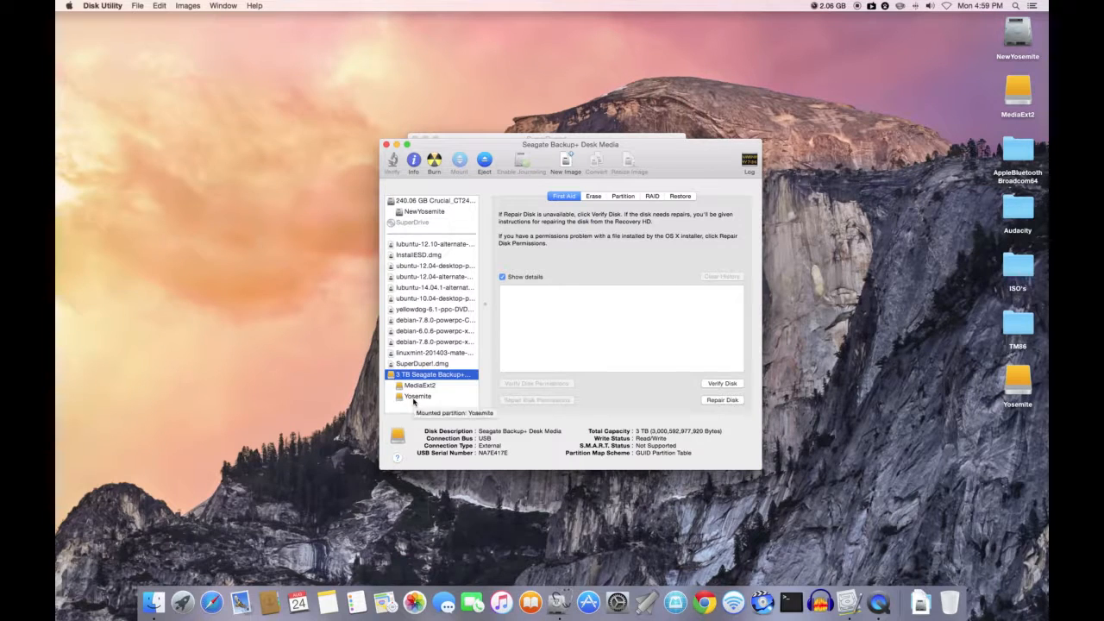
left_click(417, 395)
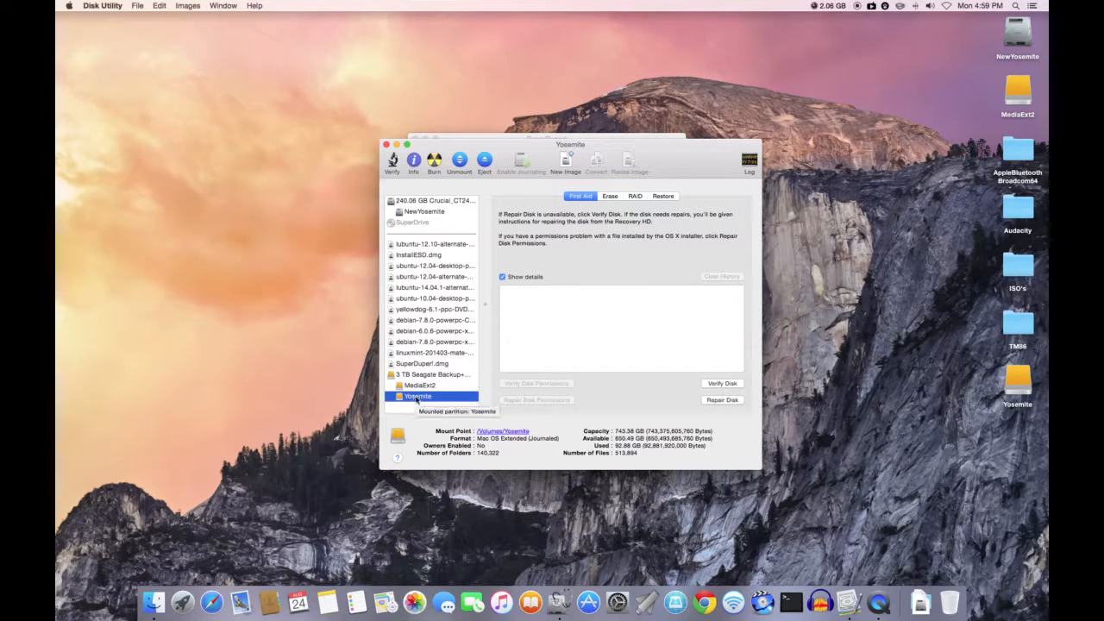
mouse_move(423, 362)
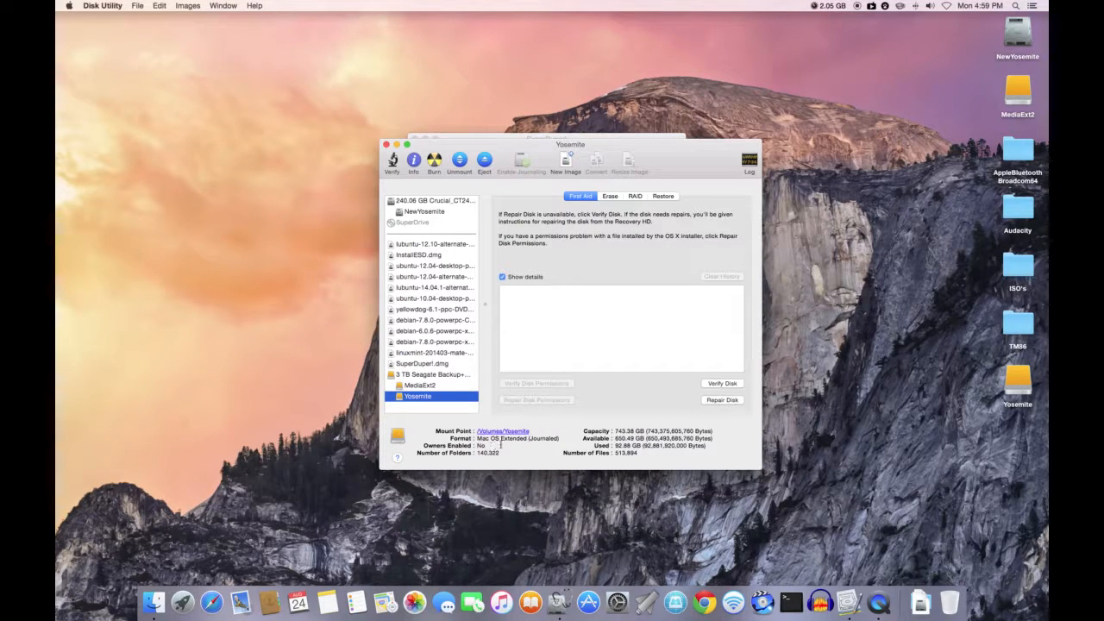
mouse_move(449, 416)
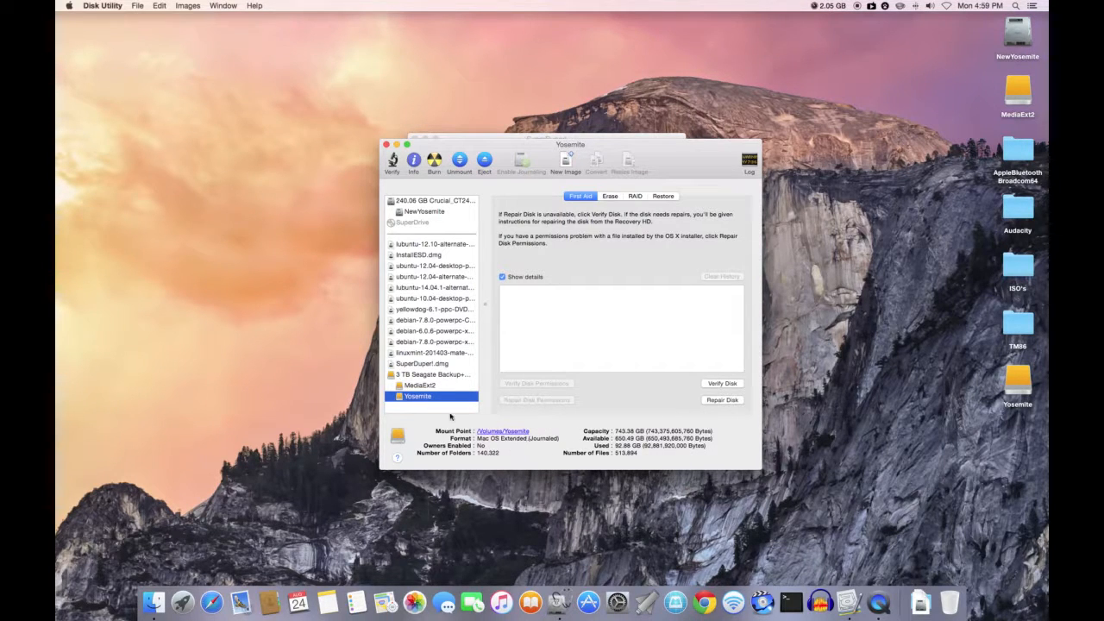
mouse_move(423, 396)
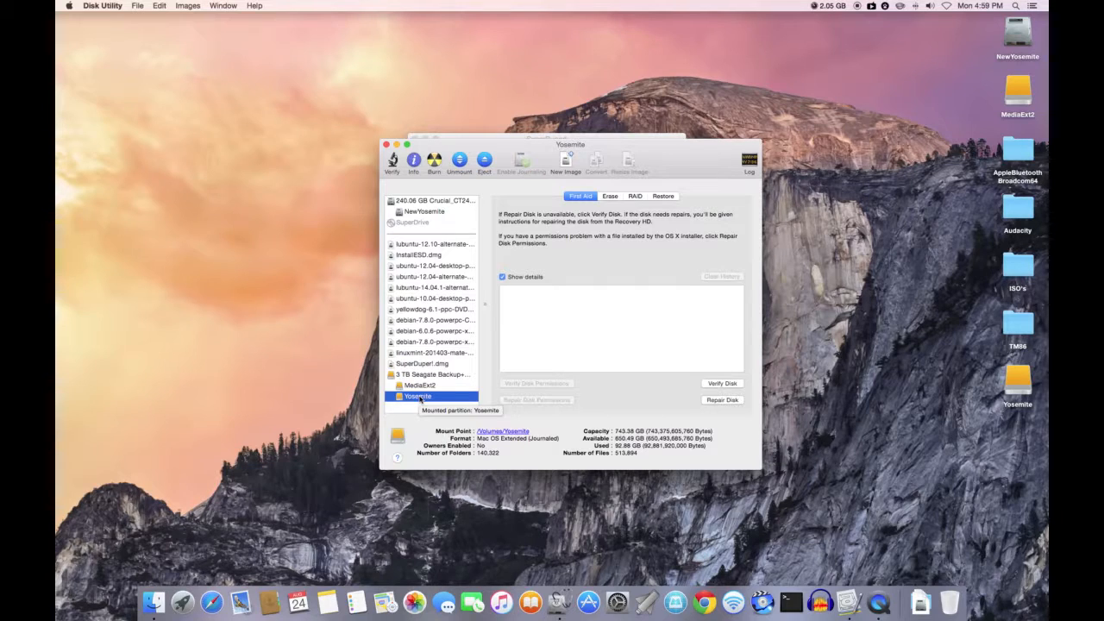
mouse_move(716, 138)
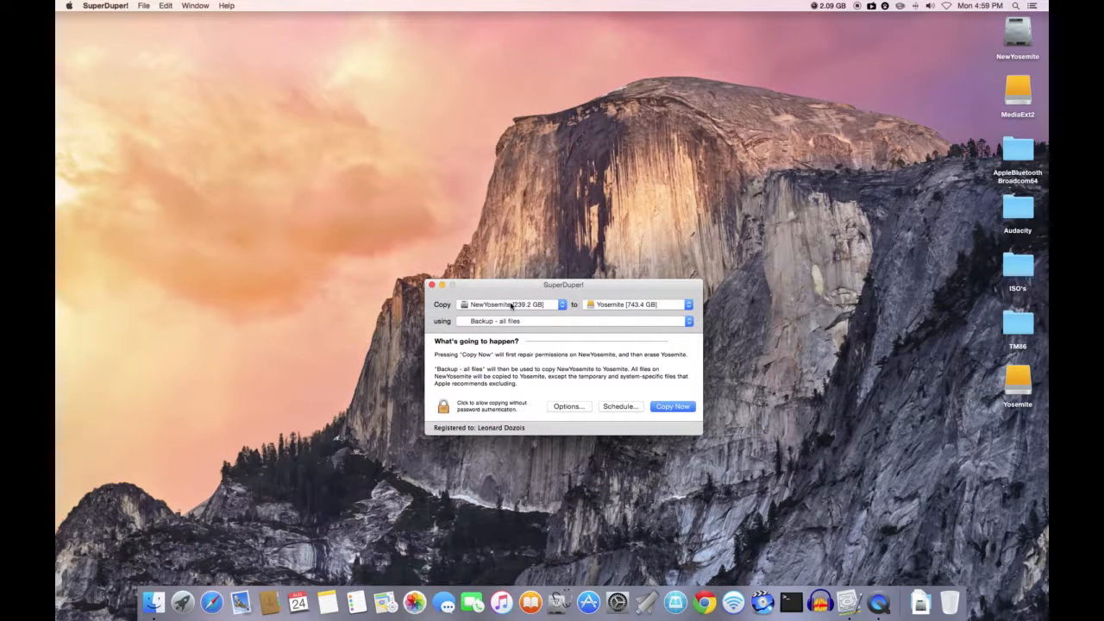
mouse_move(621, 304)
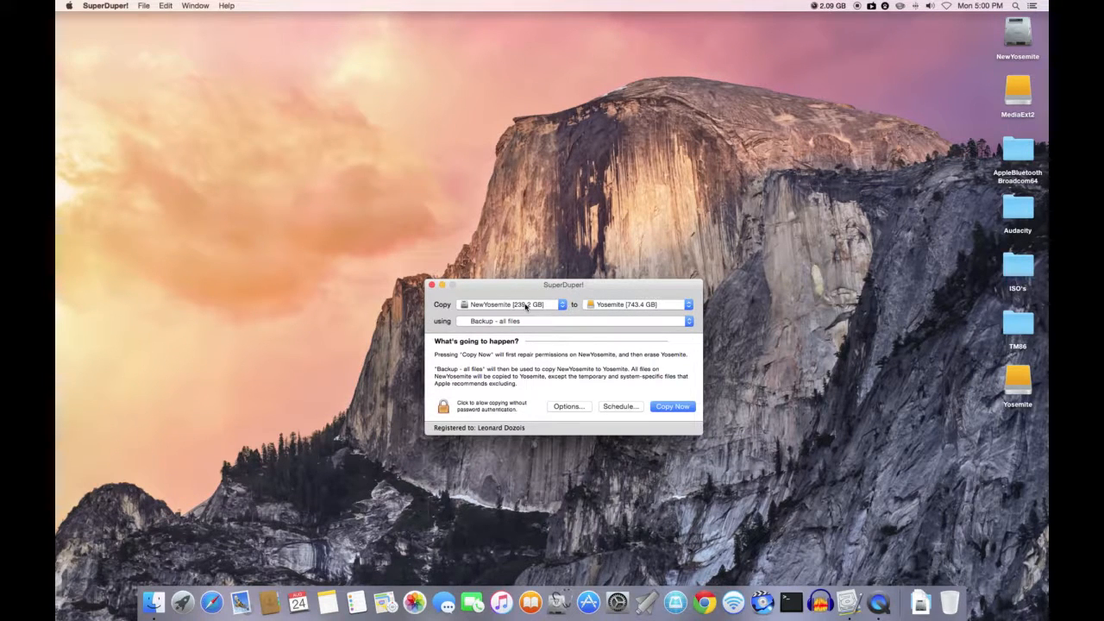
mouse_move(624, 304)
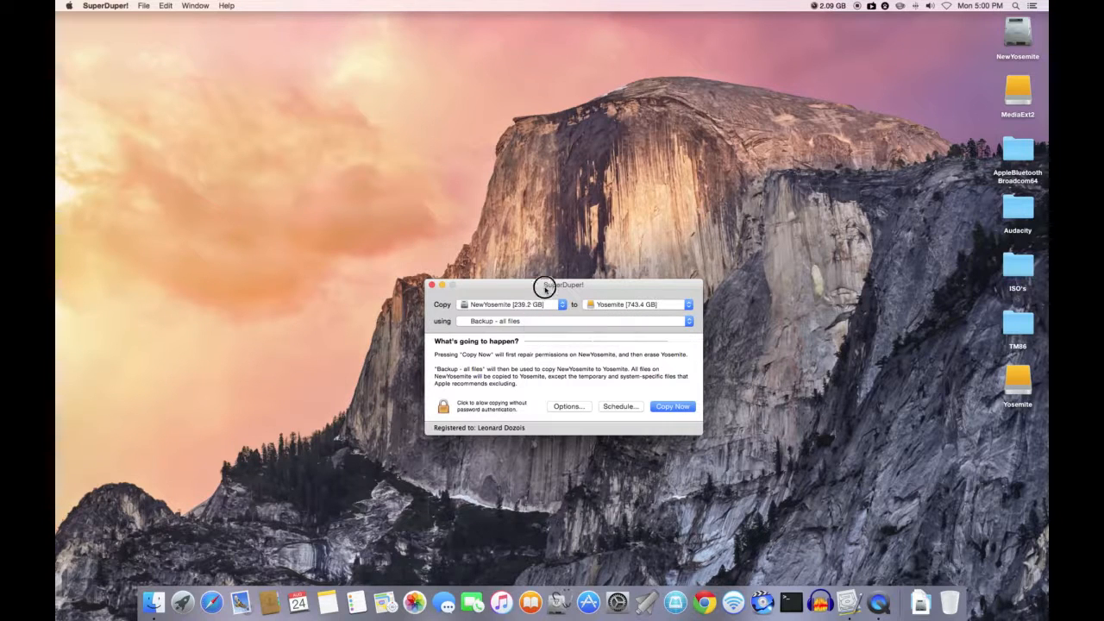
- Keep the 'Backup - all files' script for copying New Yosemite onto Yosemite
left_click_drag(545, 285, 545, 90)
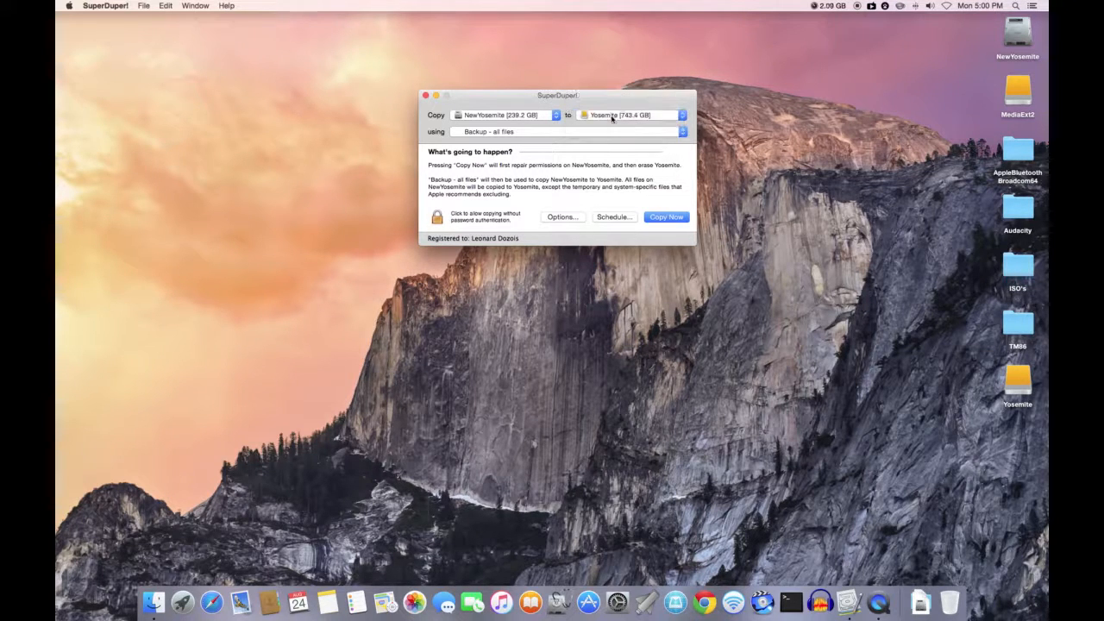
mouse_move(622, 114)
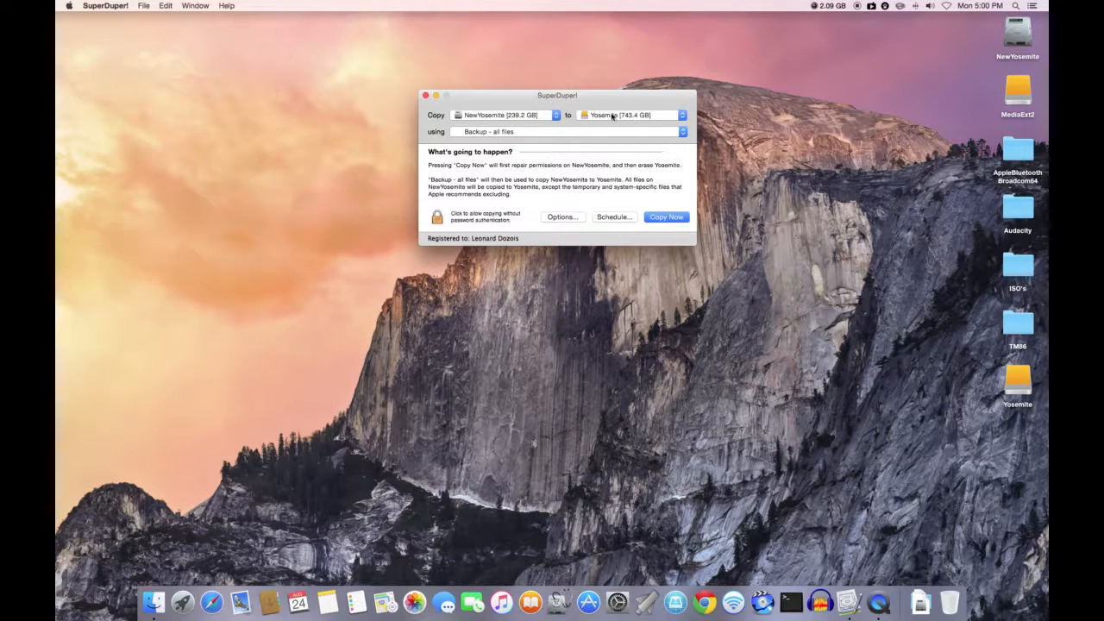
mouse_move(604, 114)
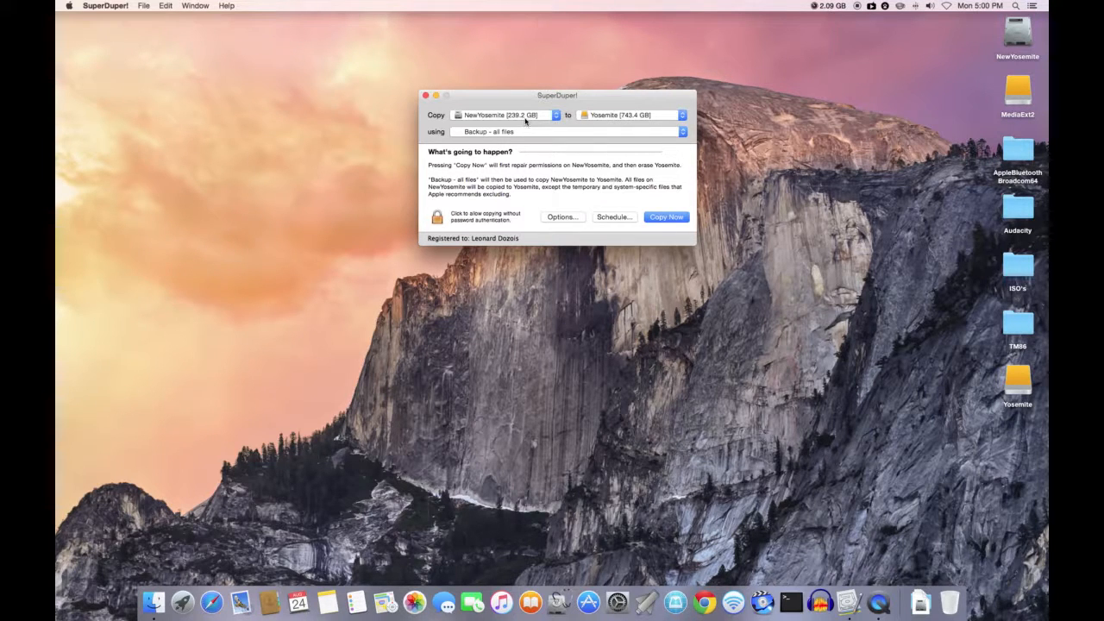
mouse_move(499, 150)
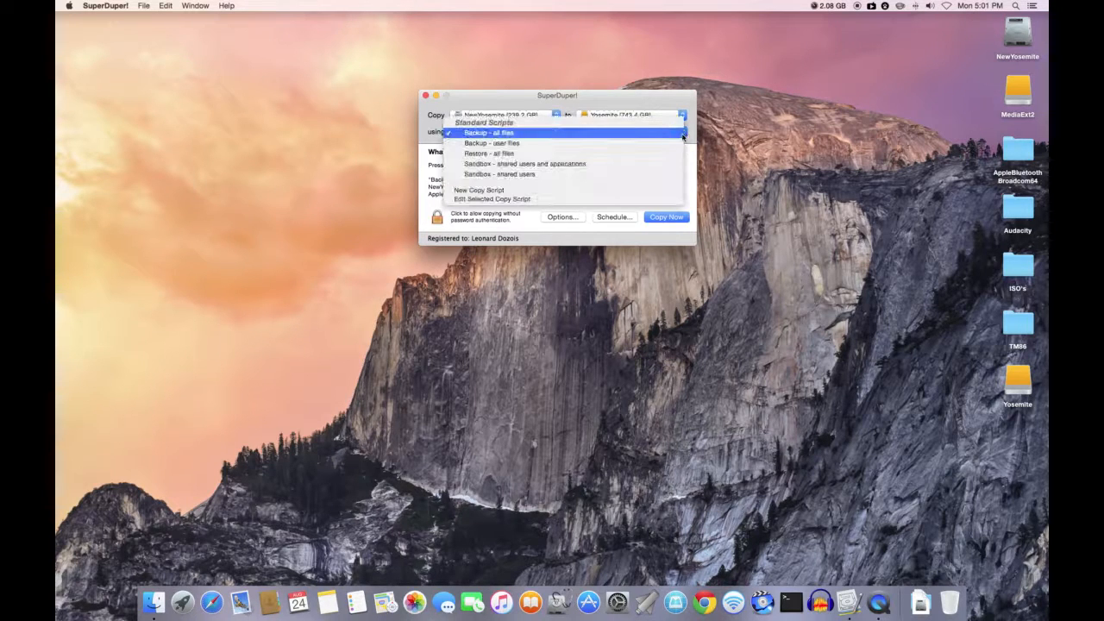
left_click(490, 131)
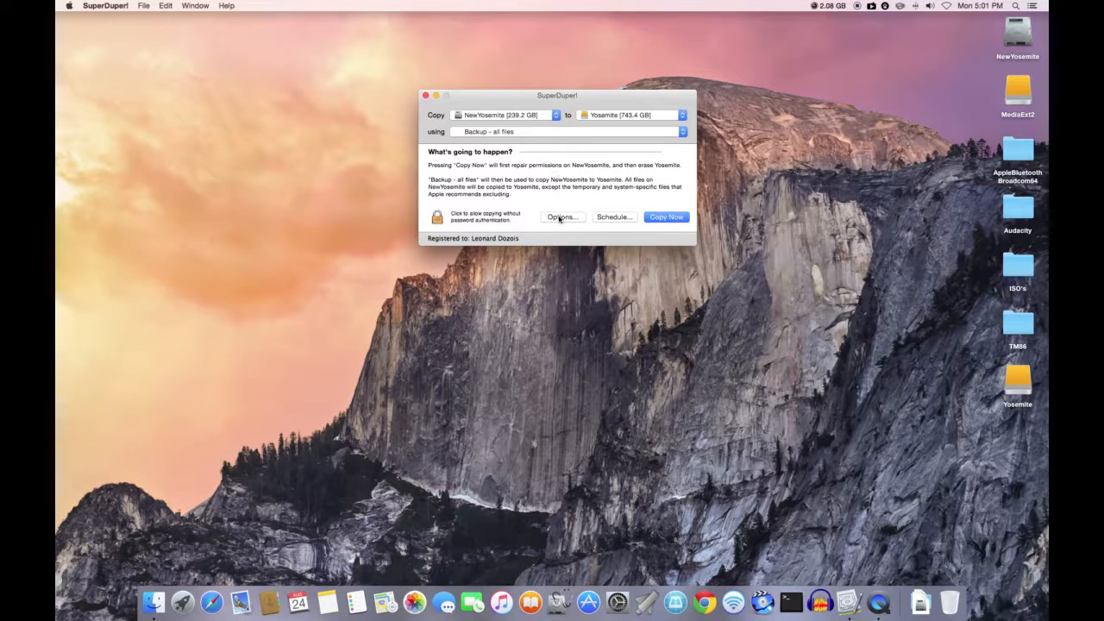
- Set During copy to Smart Update Yosemite from New Yosemite, with Do Nothing on completion
left_click(563, 218)
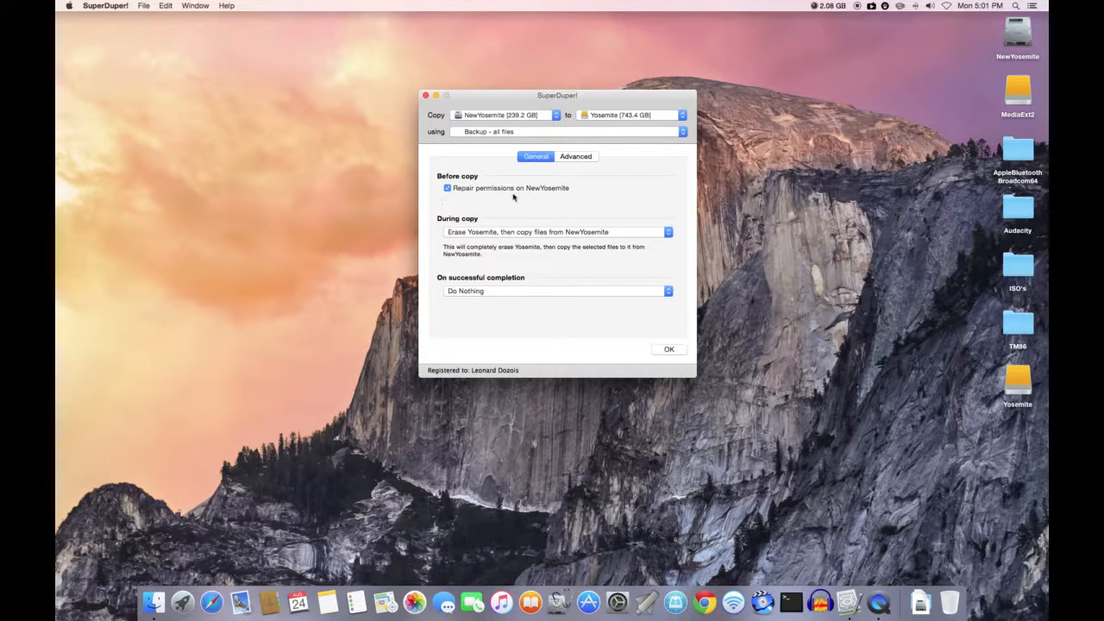
mouse_move(463, 228)
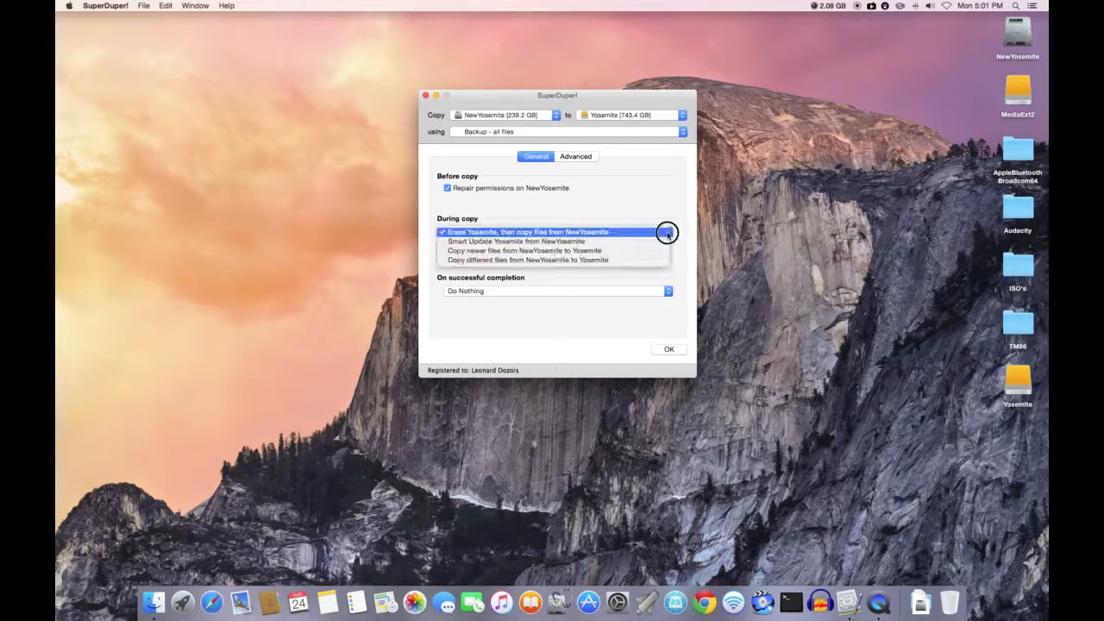
left_click(516, 241)
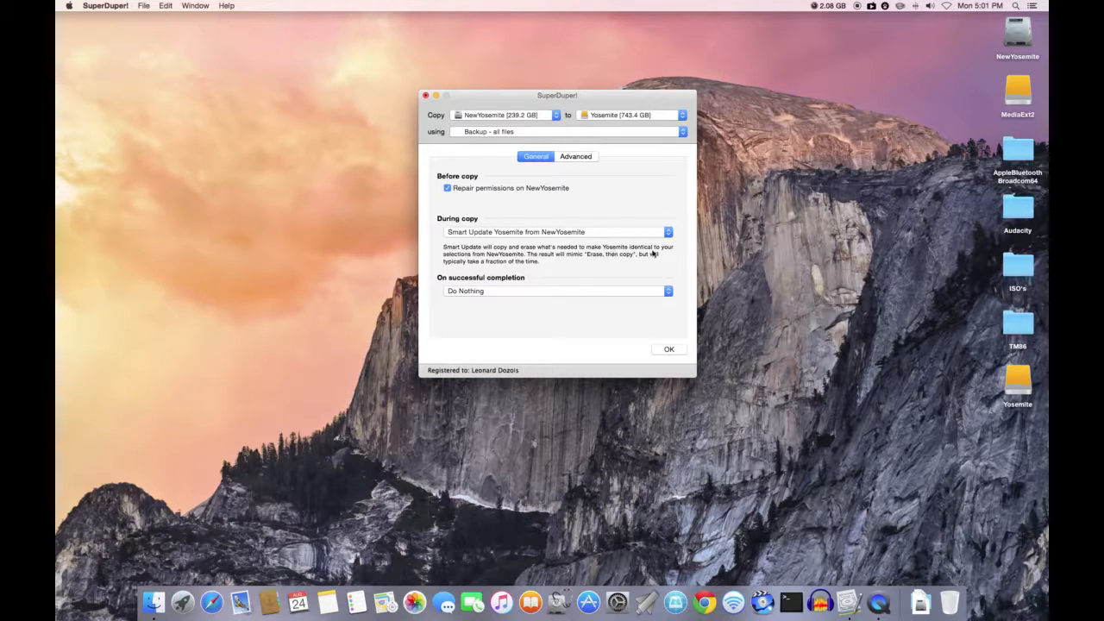
mouse_move(497, 262)
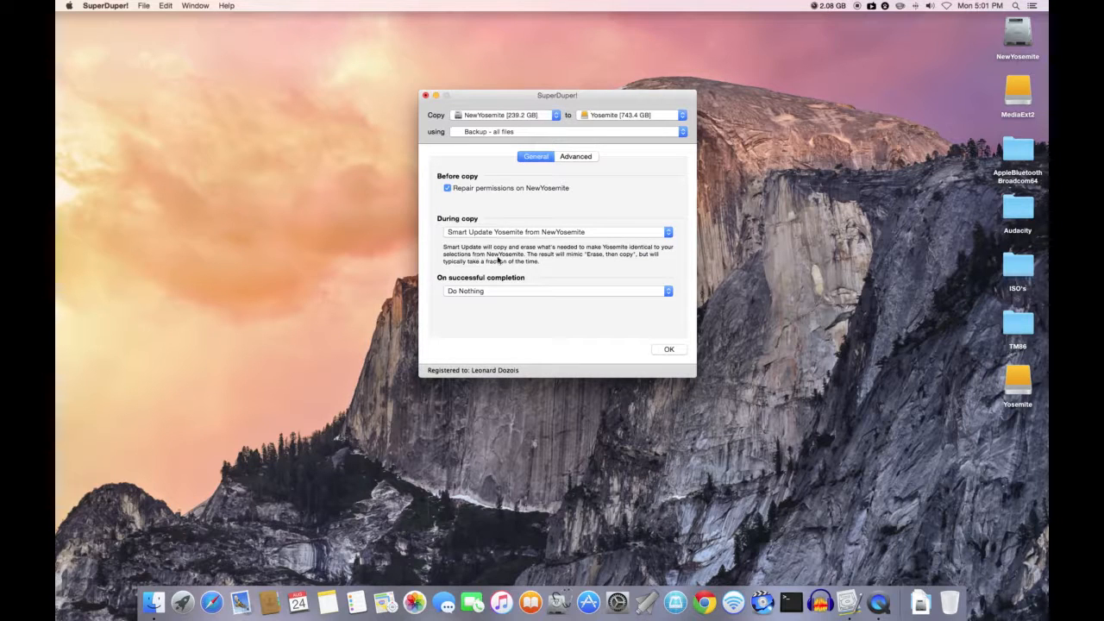
mouse_move(568, 262)
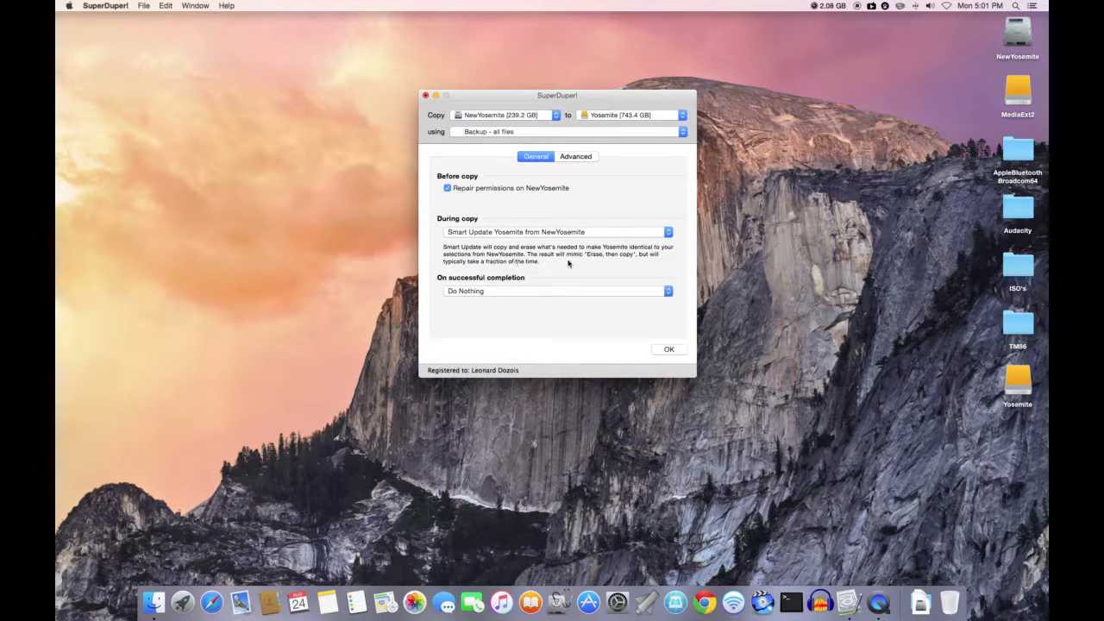
mouse_move(621, 263)
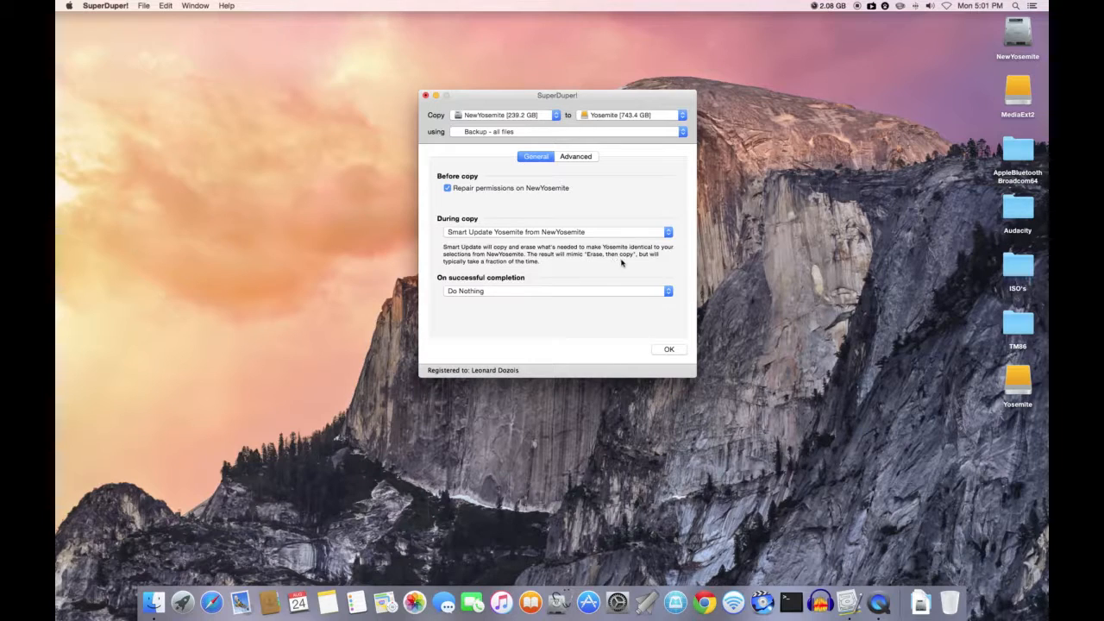
mouse_move(483, 267)
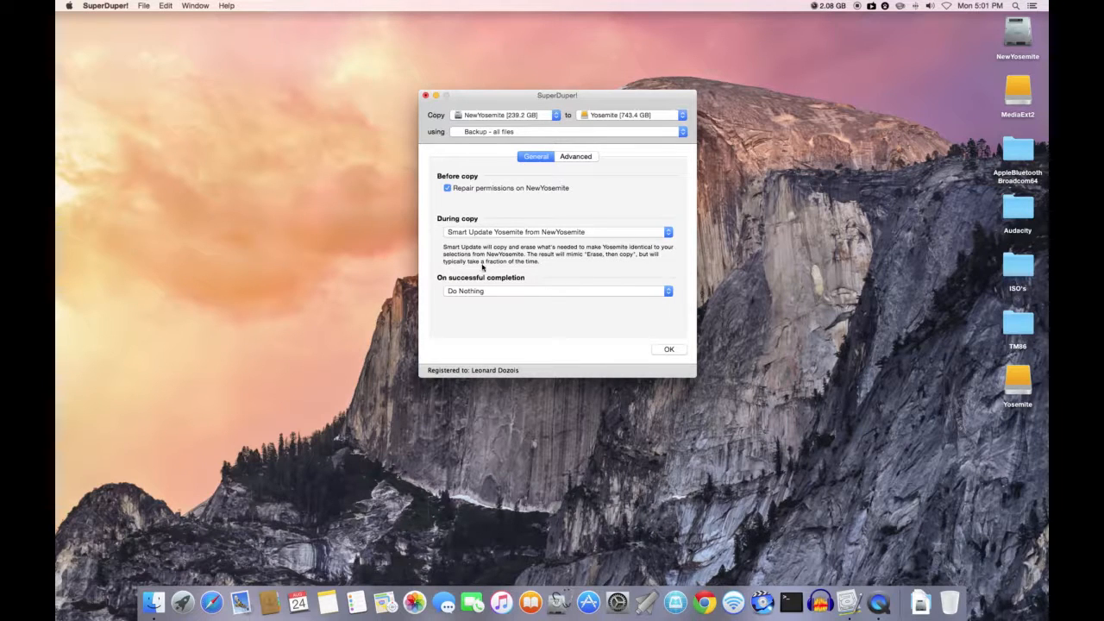
mouse_move(532, 269)
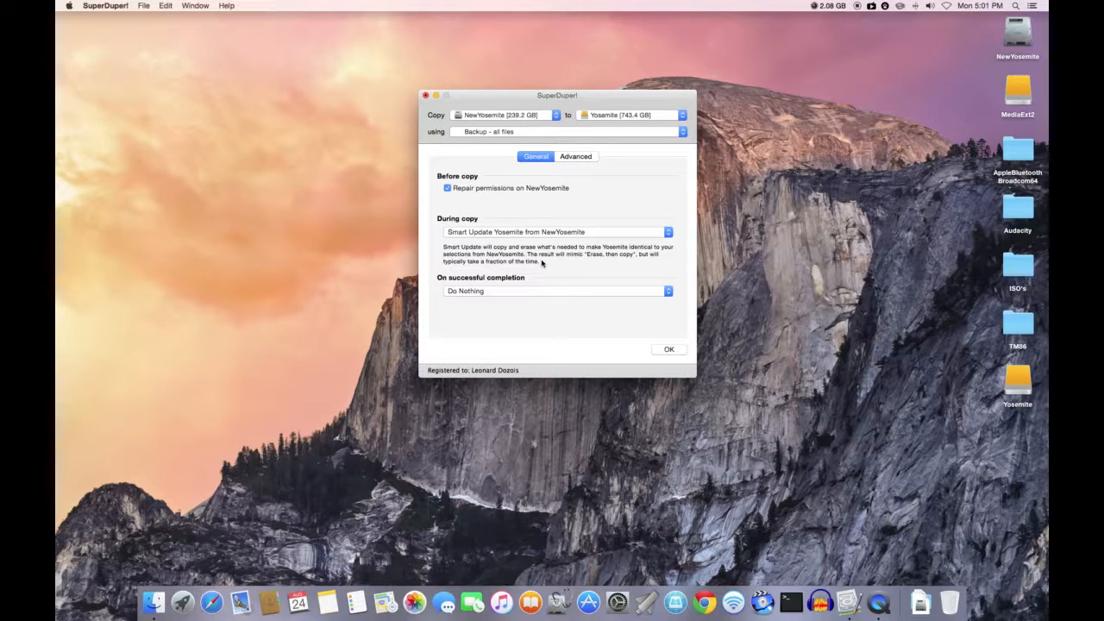
mouse_move(542, 266)
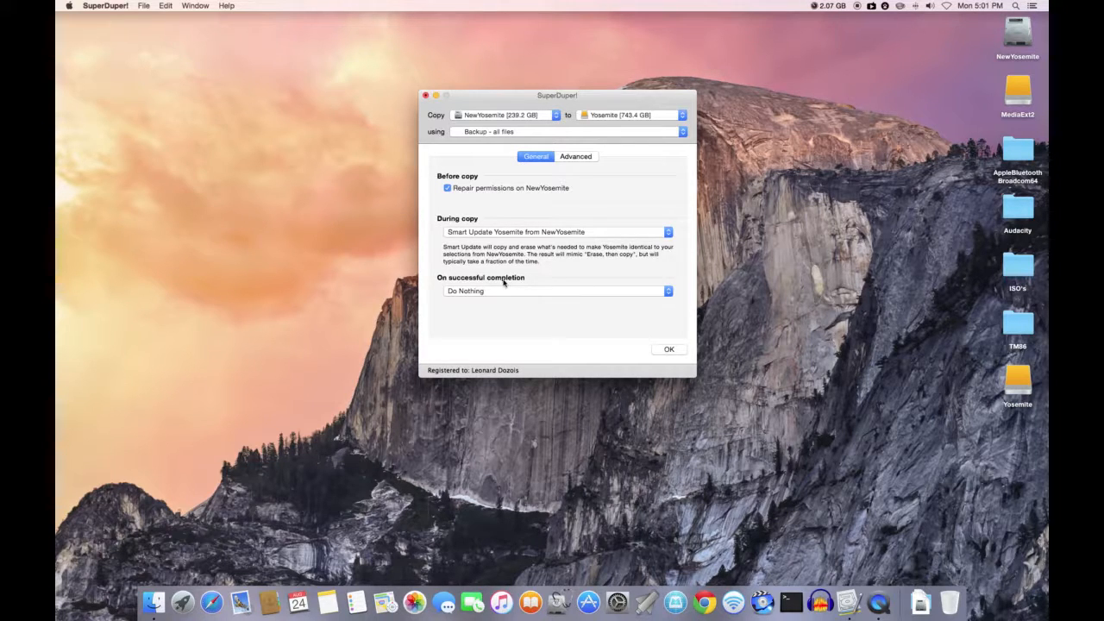
left_click(556, 290)
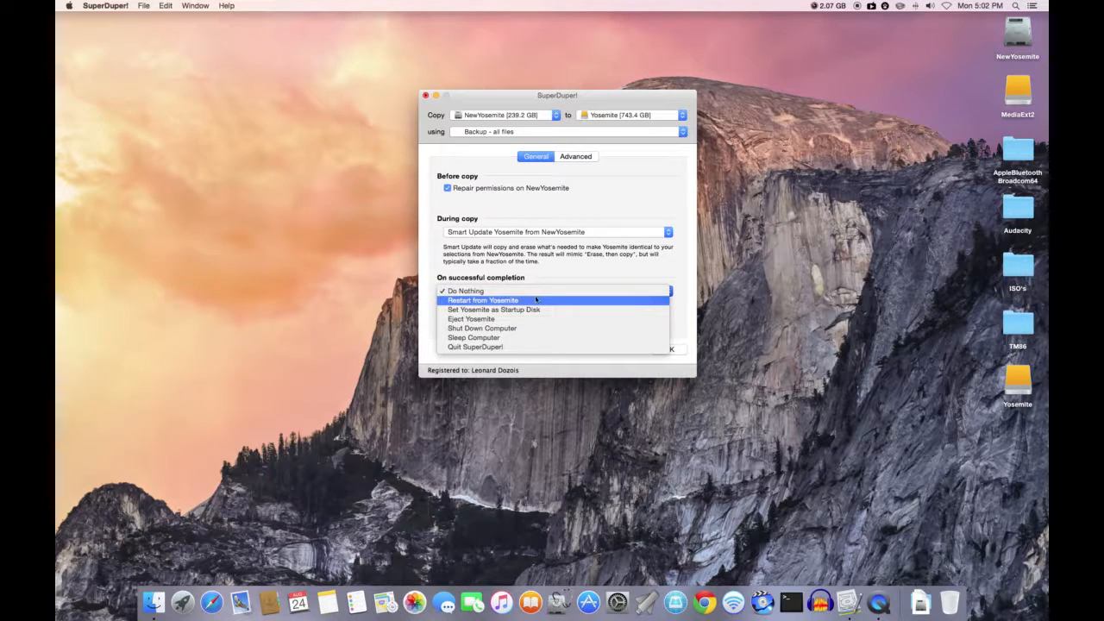
mouse_move(493, 310)
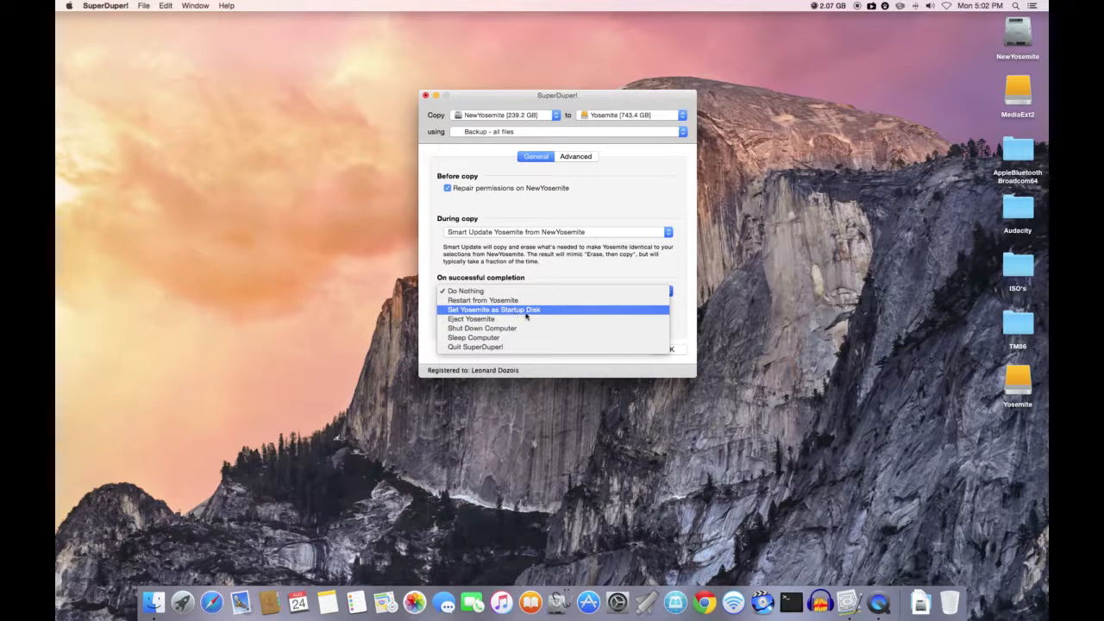
mouse_move(471, 320)
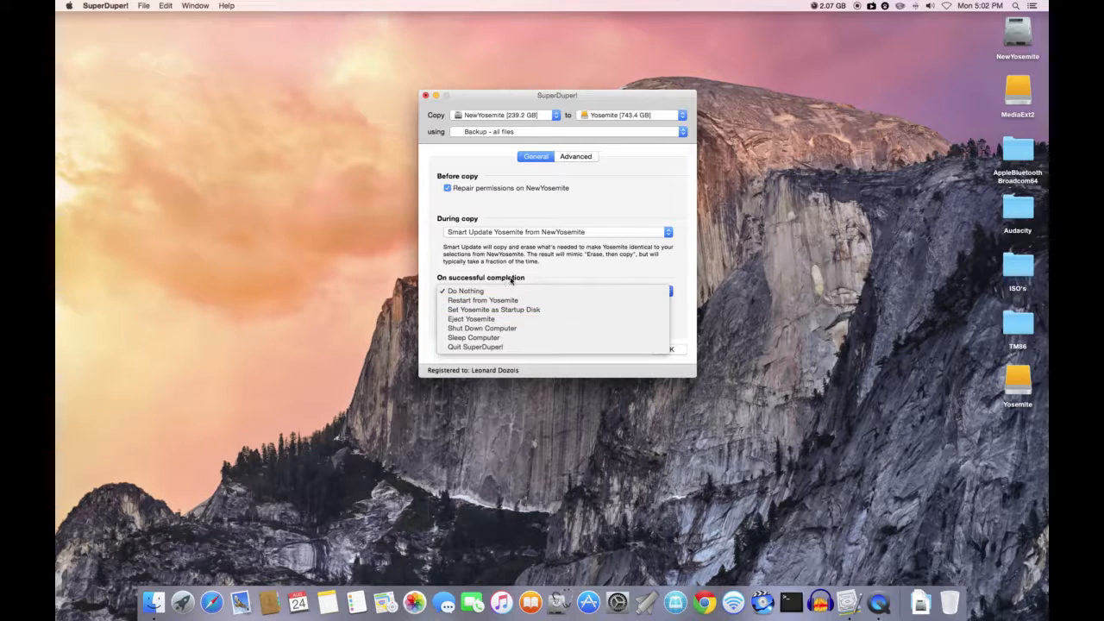
left_click(466, 290)
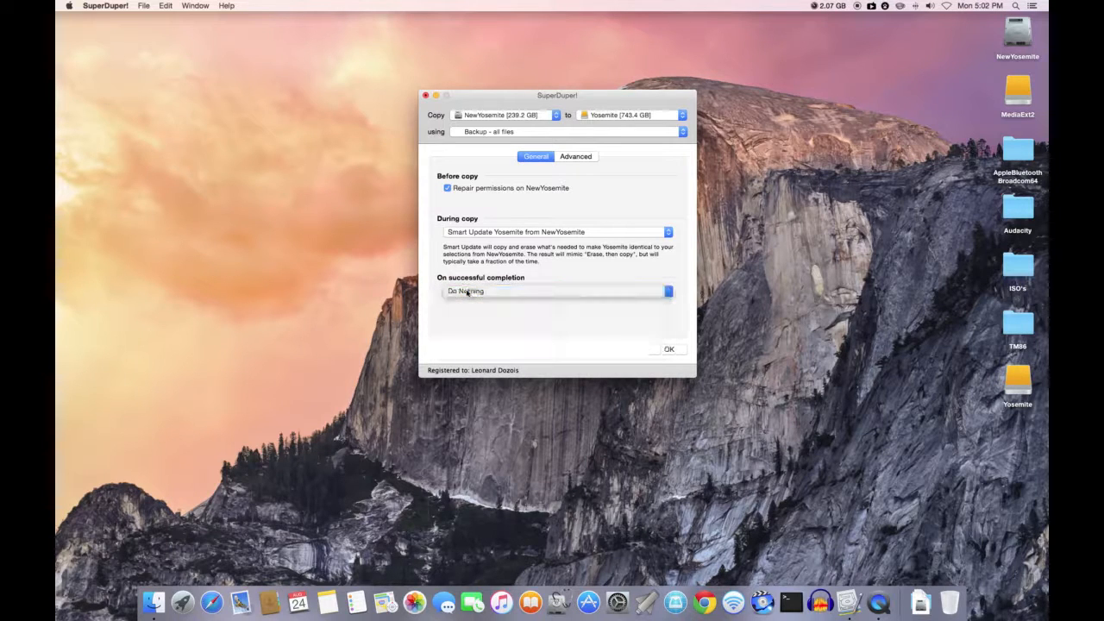
left_click(556, 290)
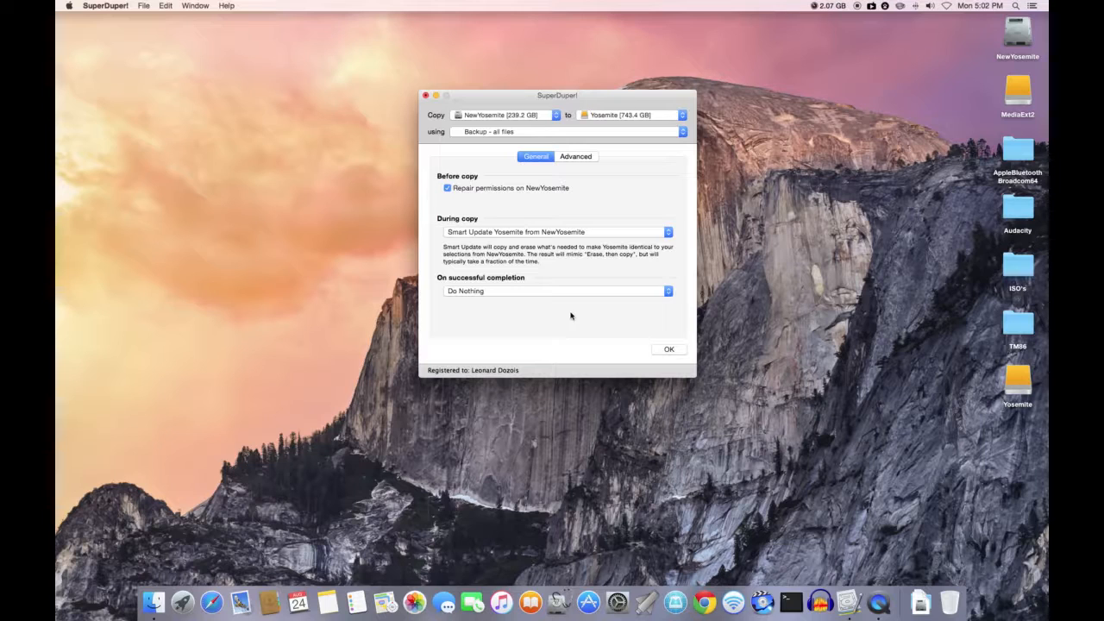
mouse_move(556, 318)
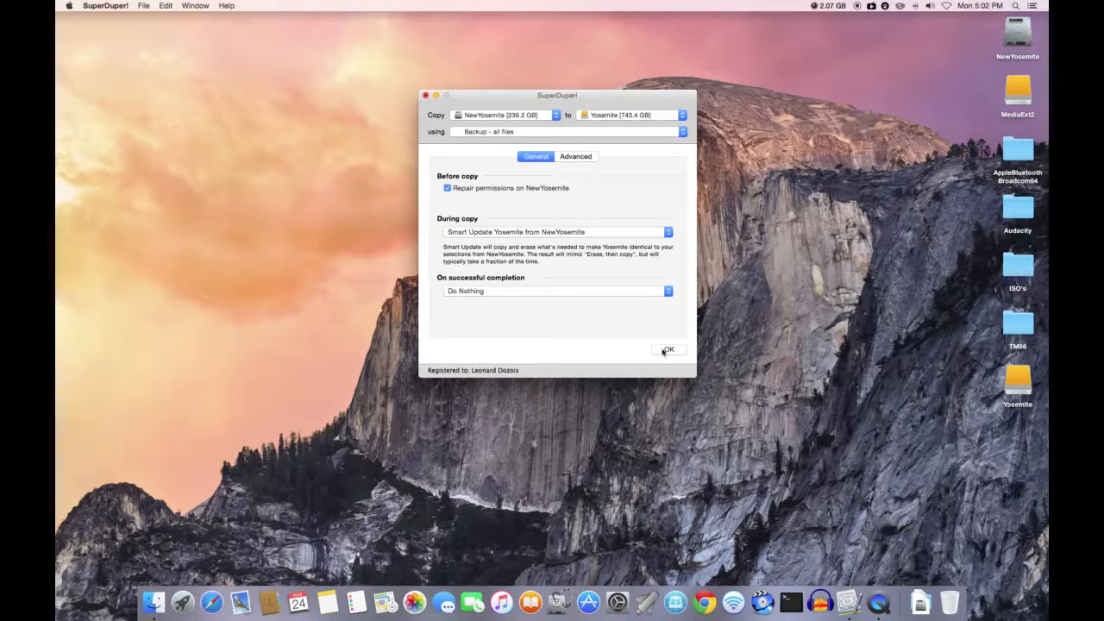
left_click(670, 349)
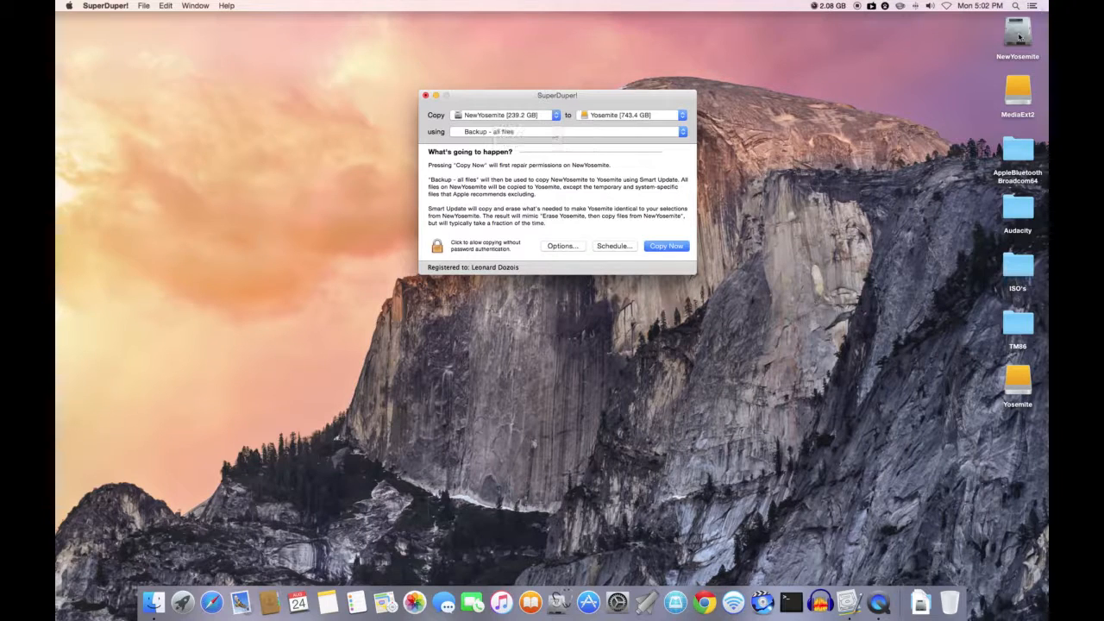
mouse_move(980, 45)
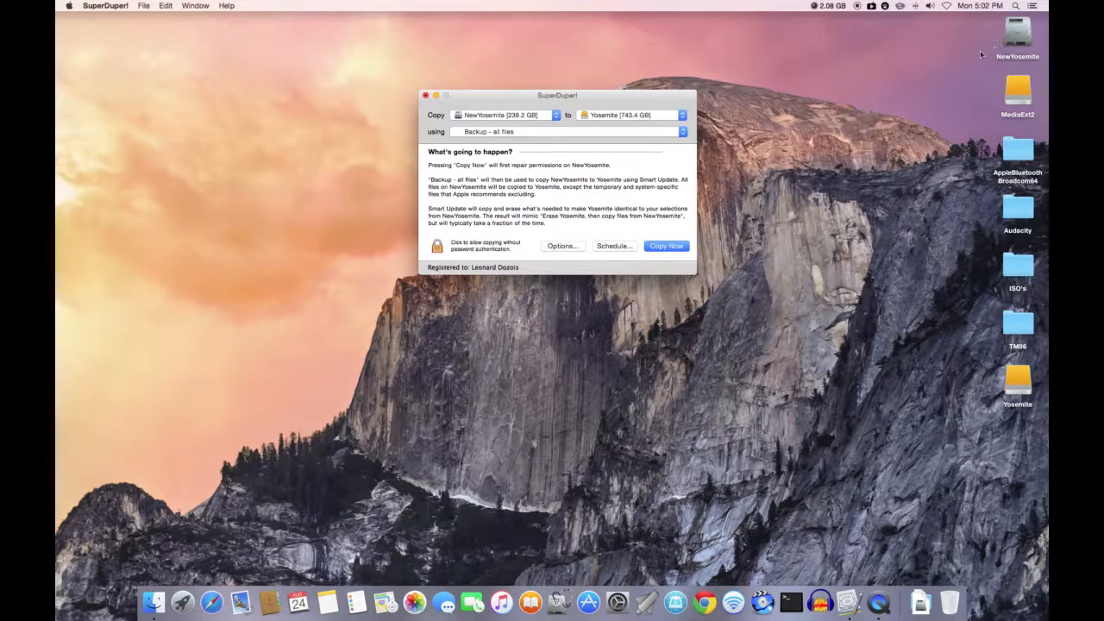
mouse_move(492, 114)
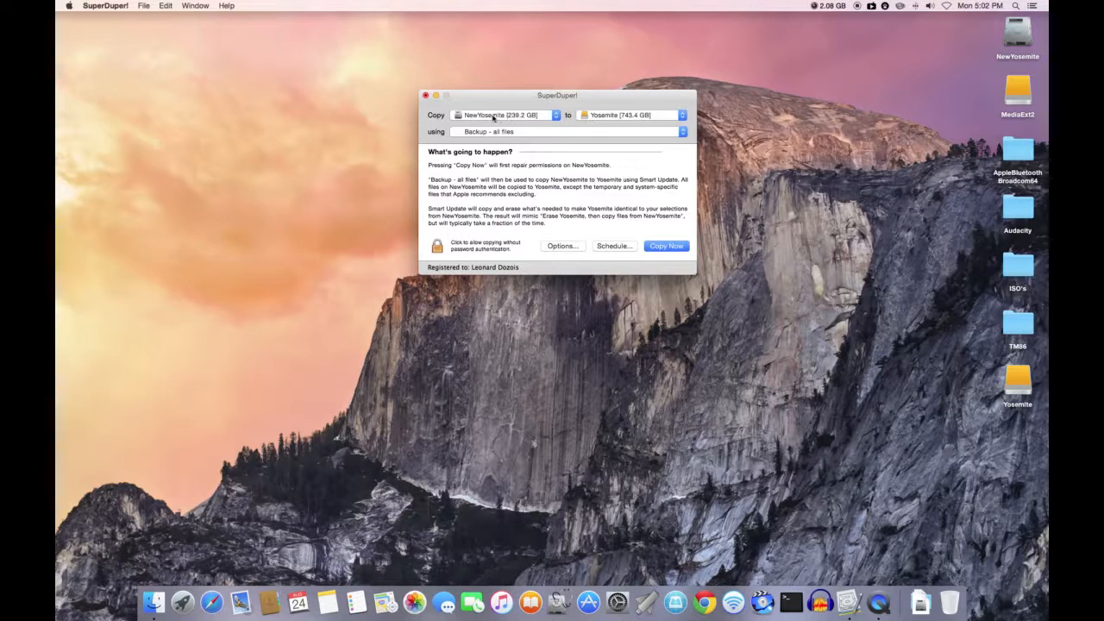
mouse_move(504, 114)
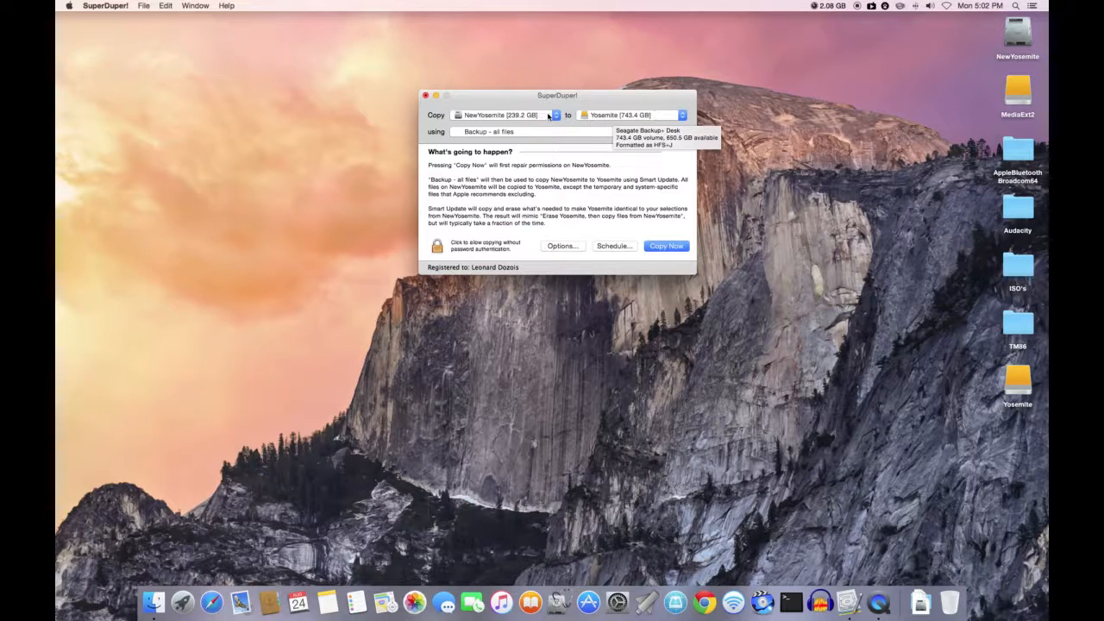
left_click(682, 113)
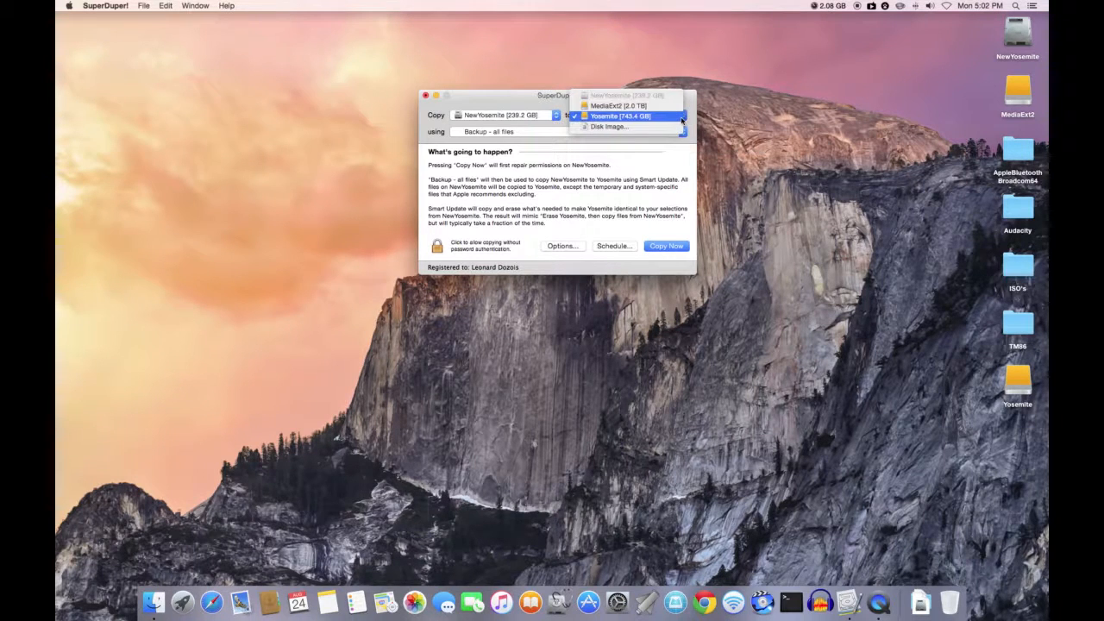
left_click(621, 117)
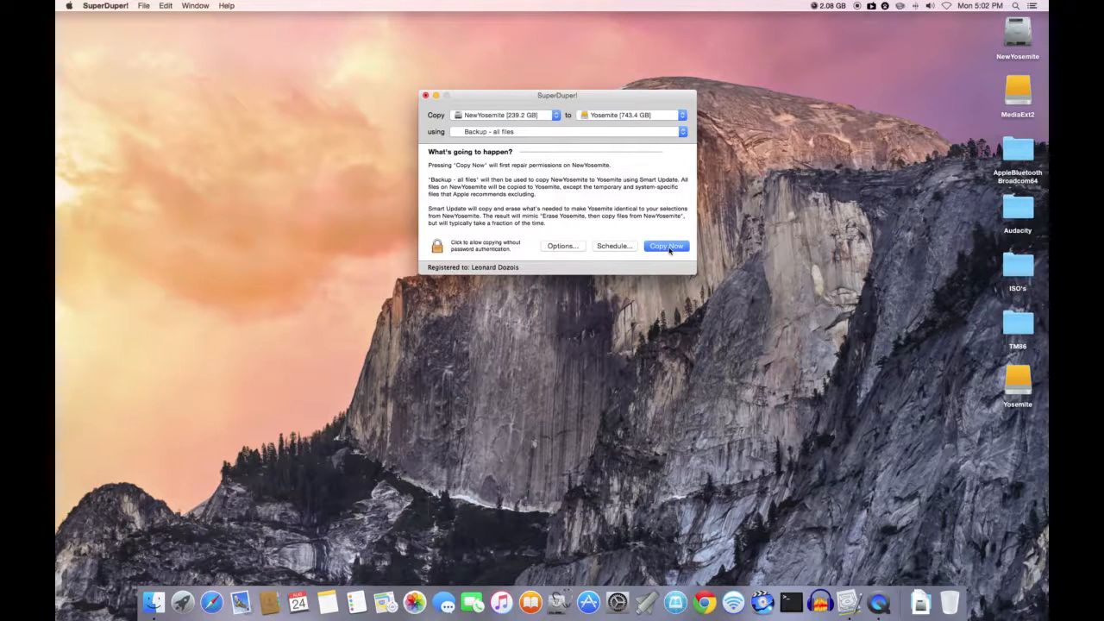
left_click(666, 245)
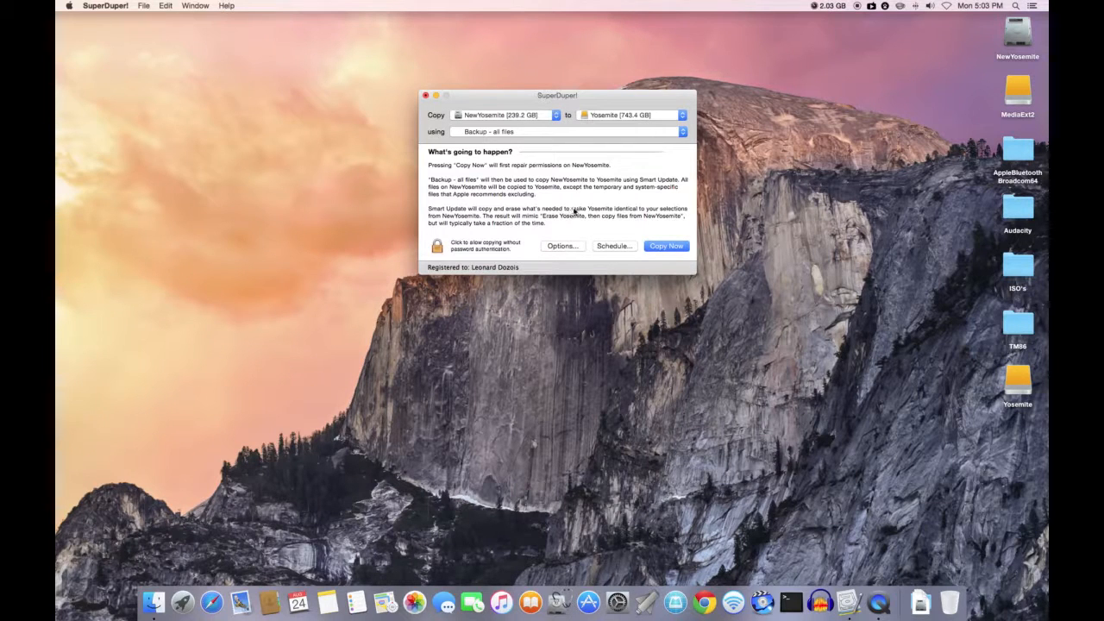
left_click_drag(558, 95, 566, 231)
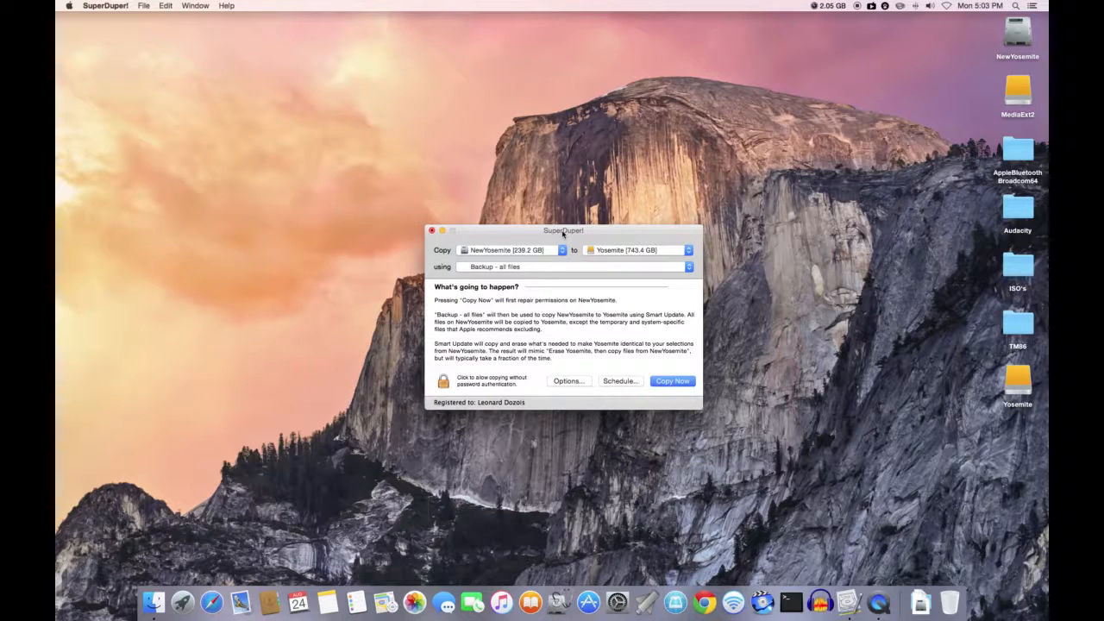
mouse_move(698, 238)
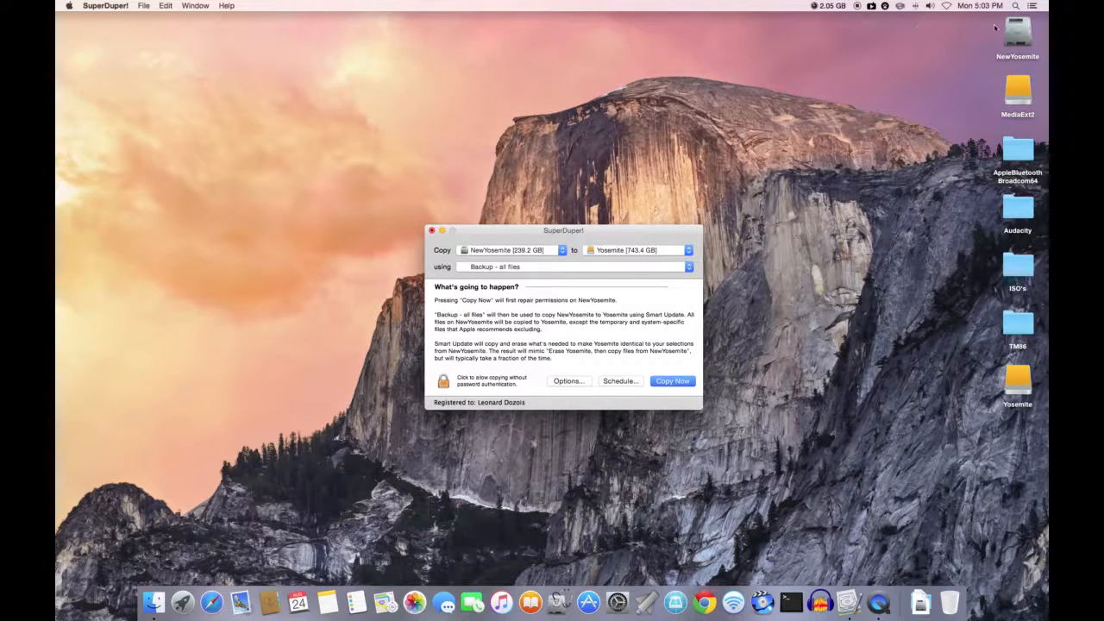
mouse_move(652, 214)
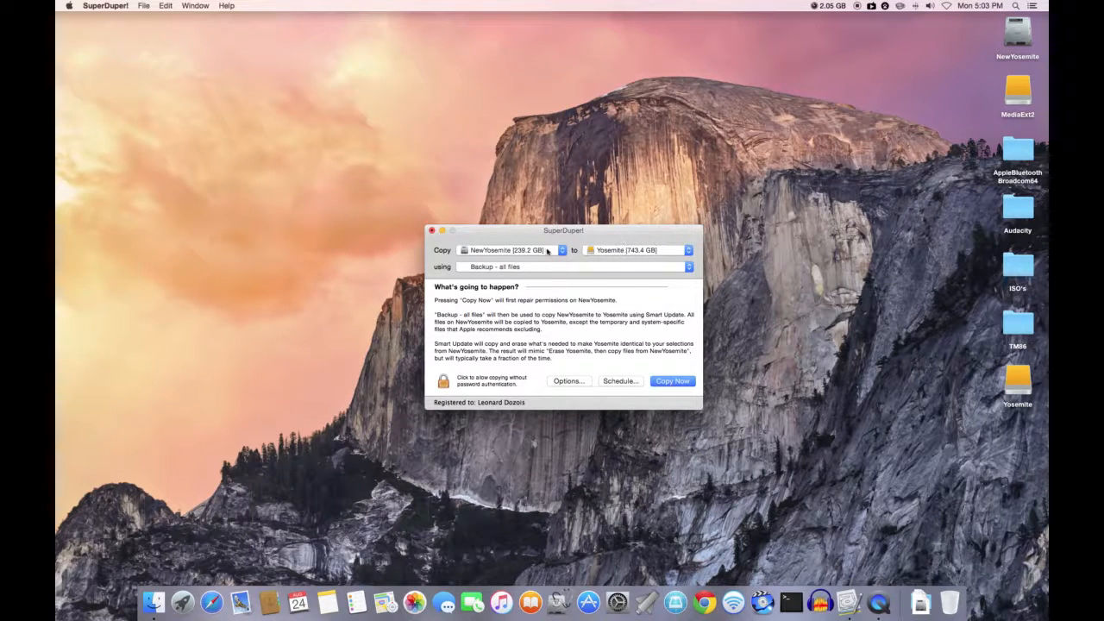
- Try Yosemite as source, then restore NewYosemite as source and Yosemite as target
left_click(514, 250)
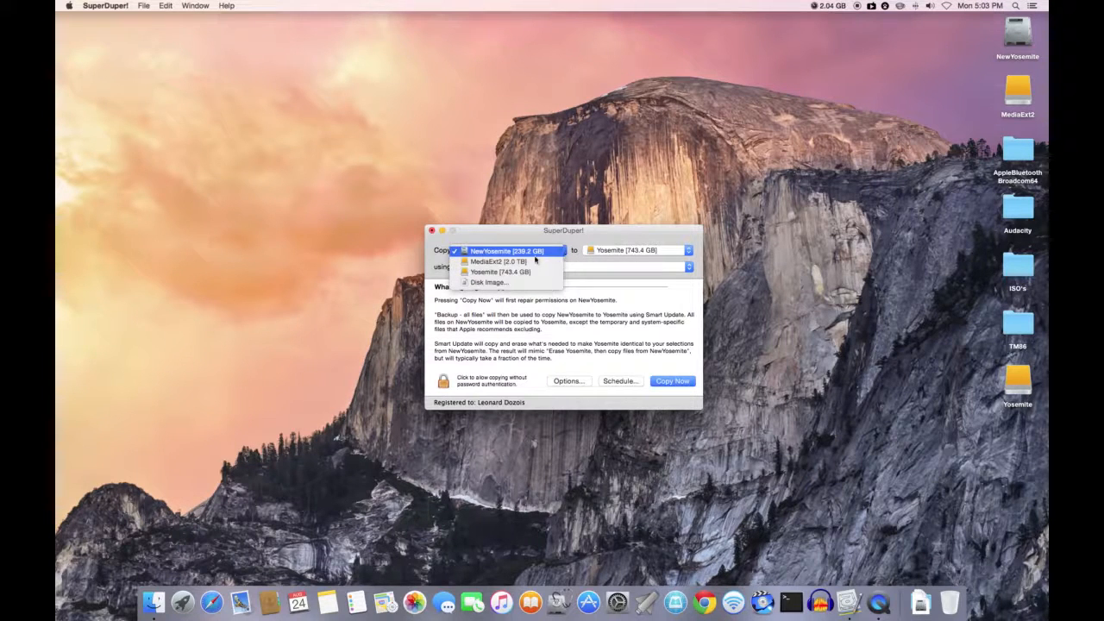
left_click(501, 273)
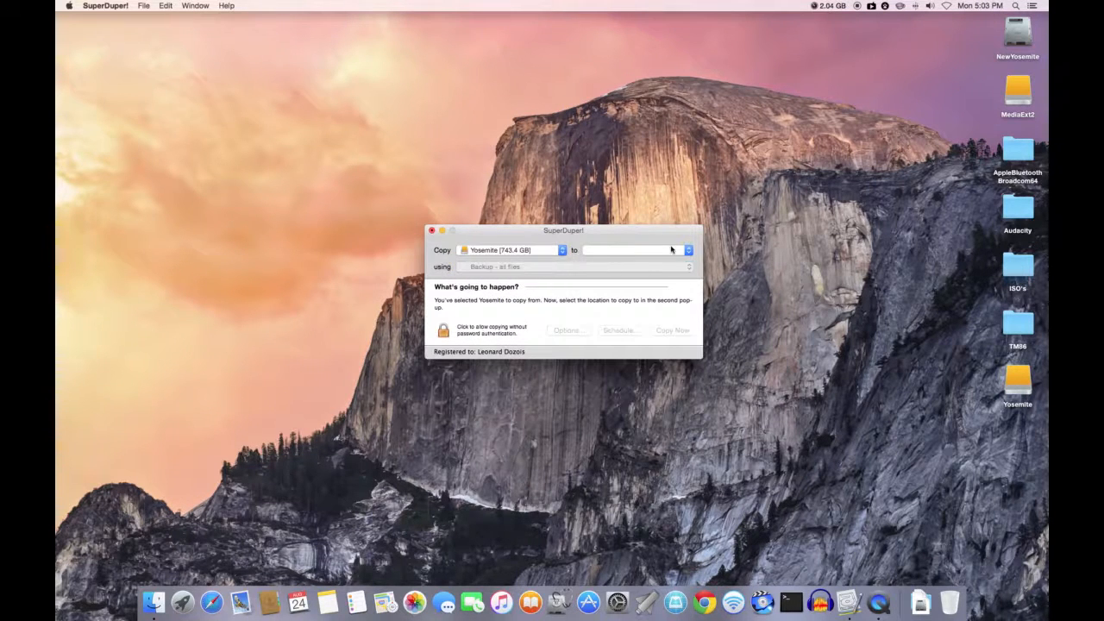
left_click(687, 250)
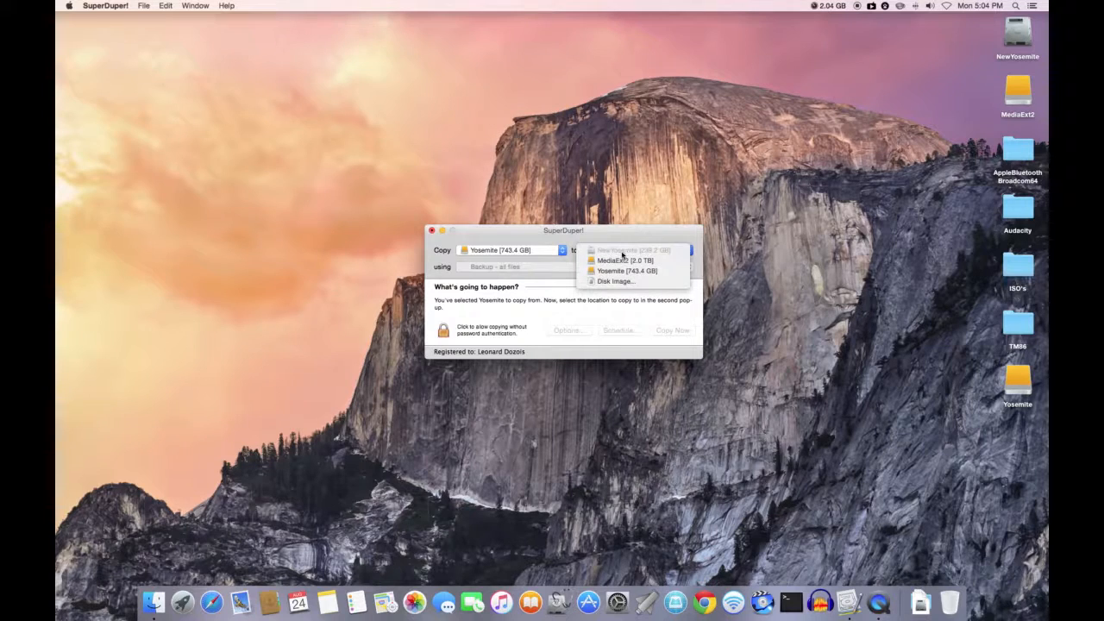
mouse_move(618, 250)
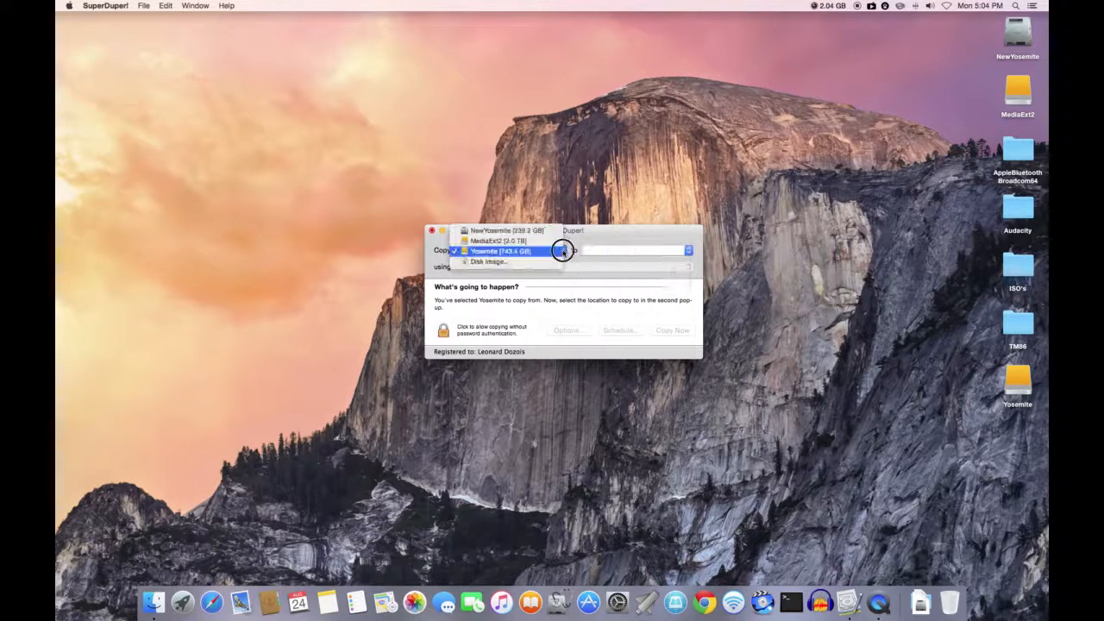
left_click(504, 231)
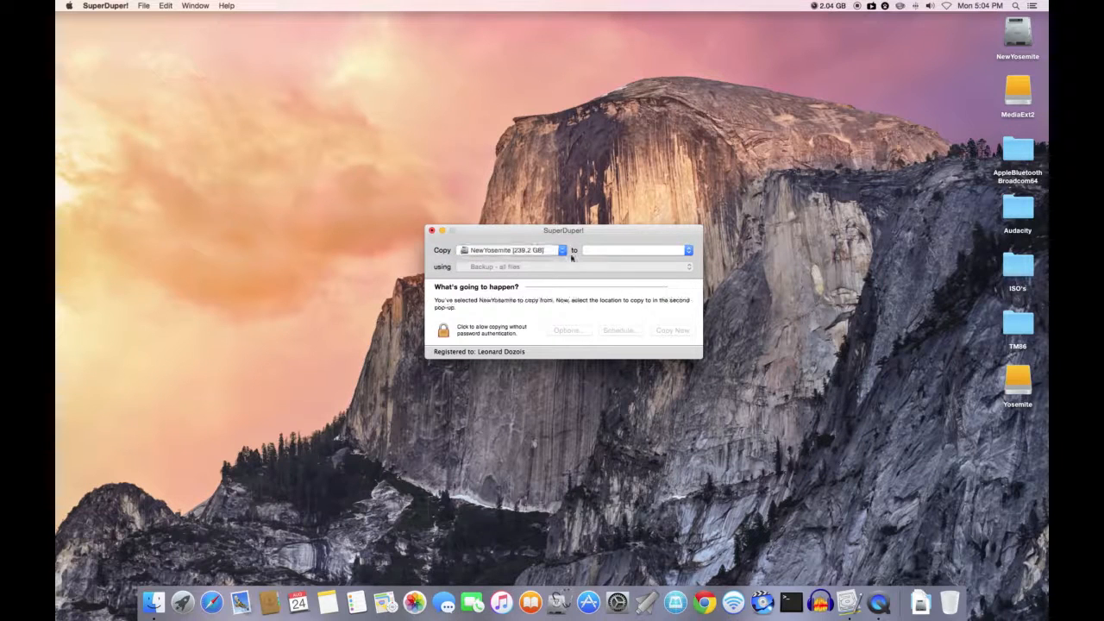
left_click(689, 250)
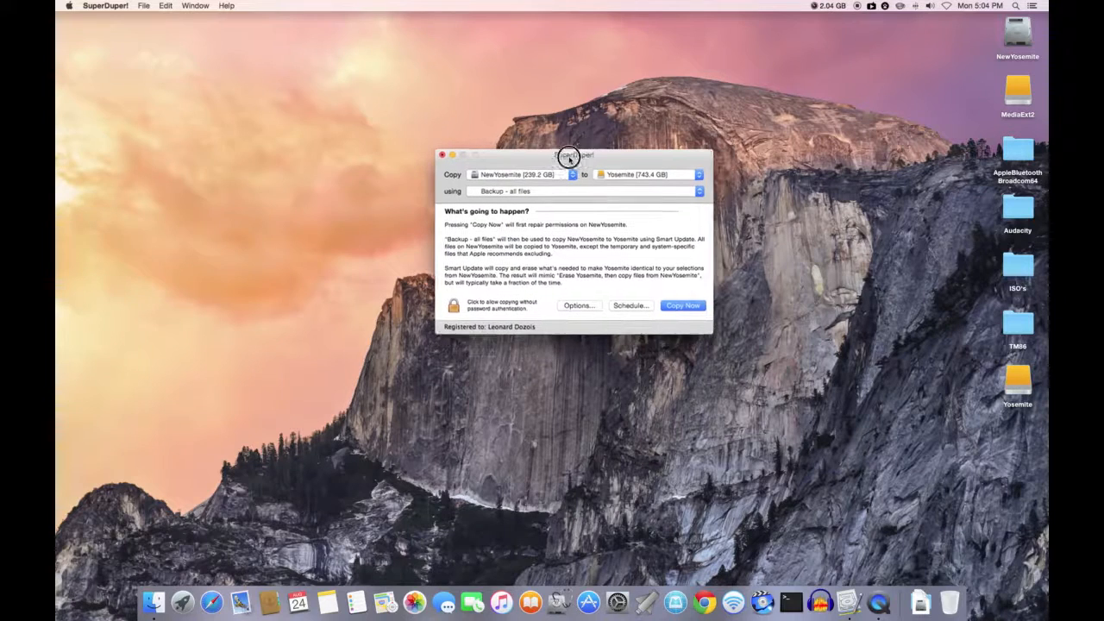
left_click_drag(569, 155, 562, 159)
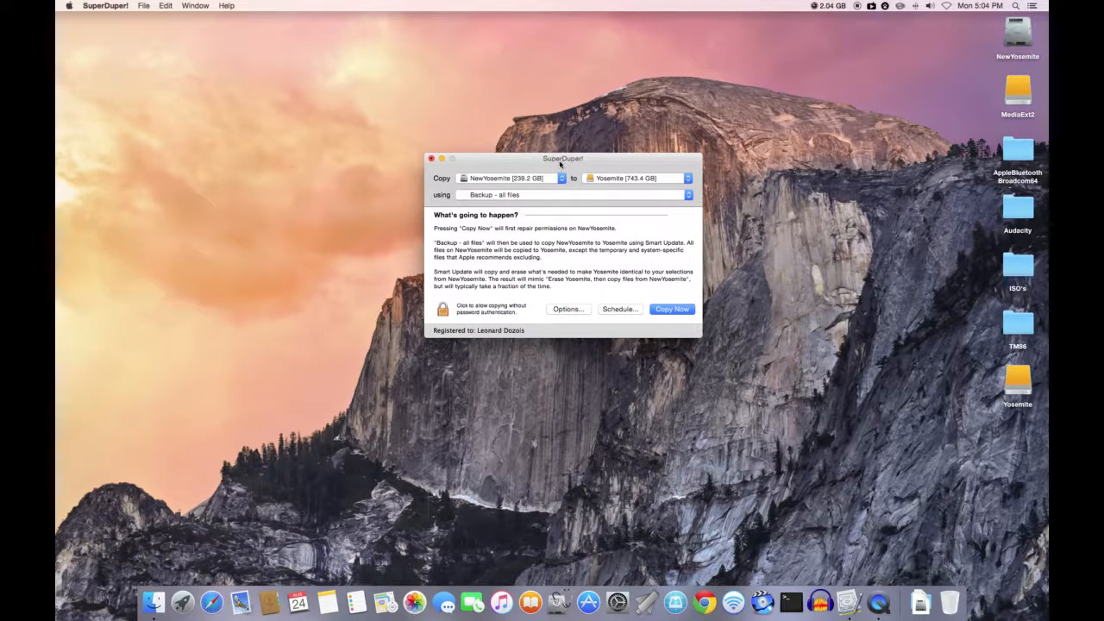
mouse_move(562, 164)
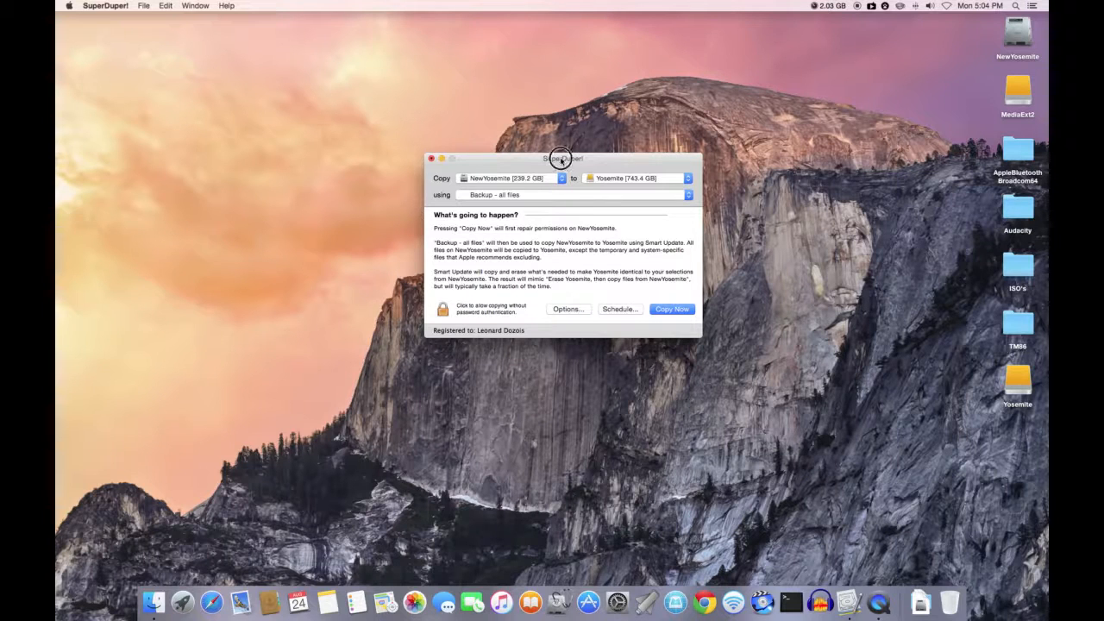
left_click_drag(561, 158, 570, 245)
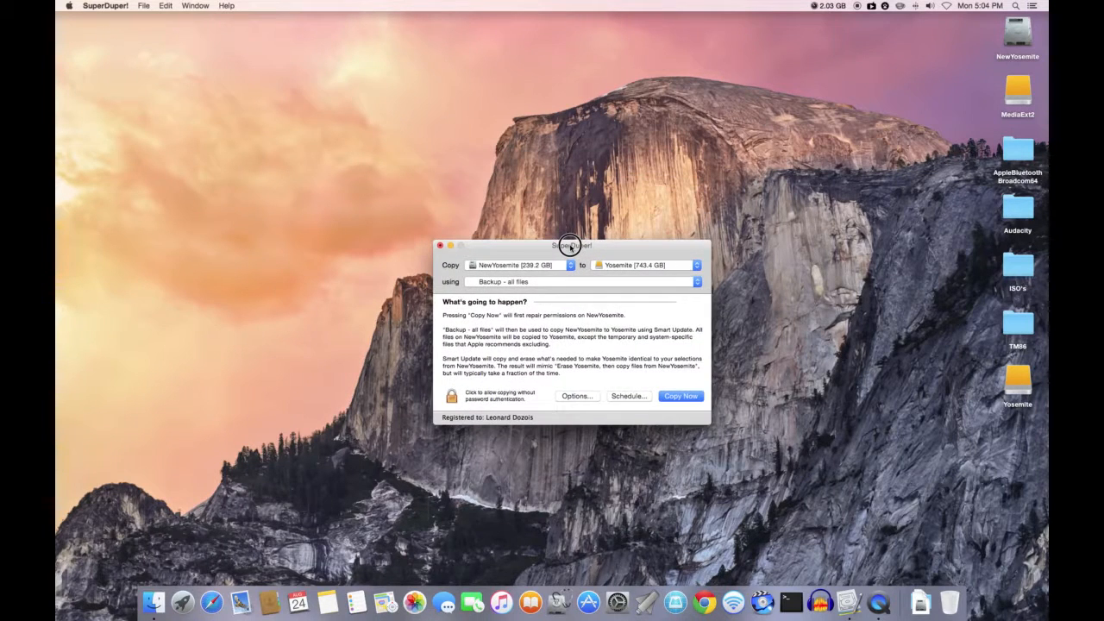
left_click_drag(568, 245, 571, 307)
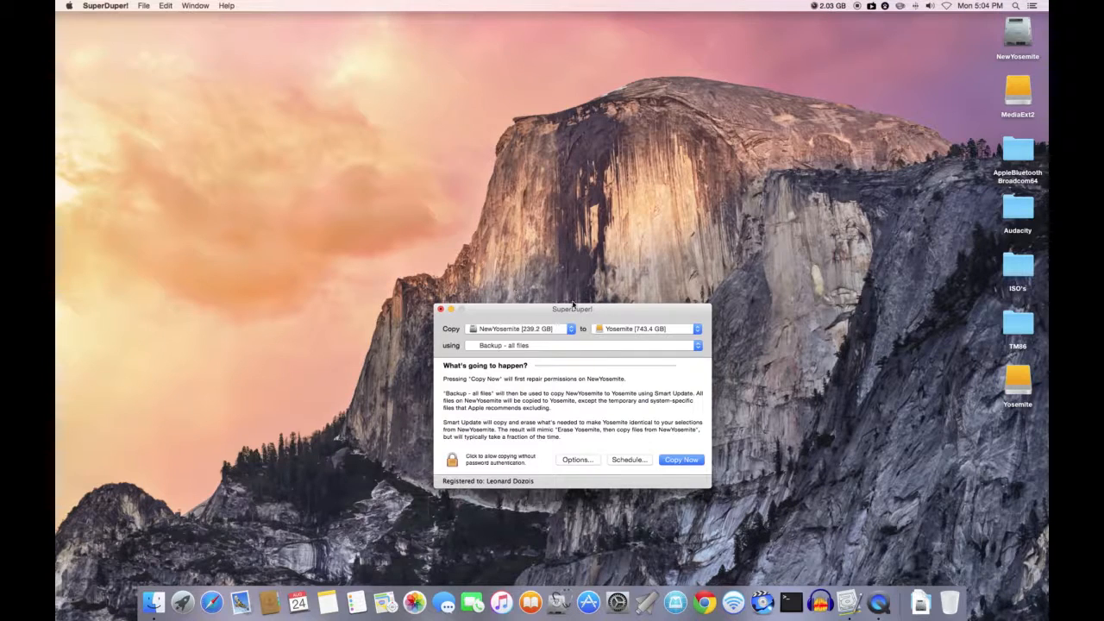
mouse_move(576, 314)
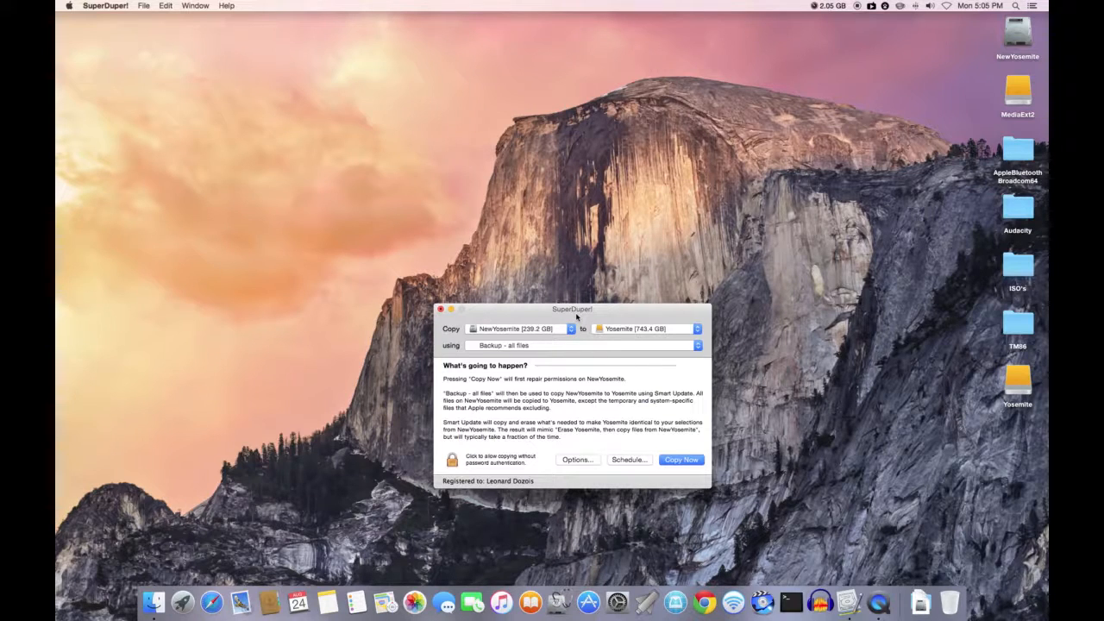
mouse_move(801, 245)
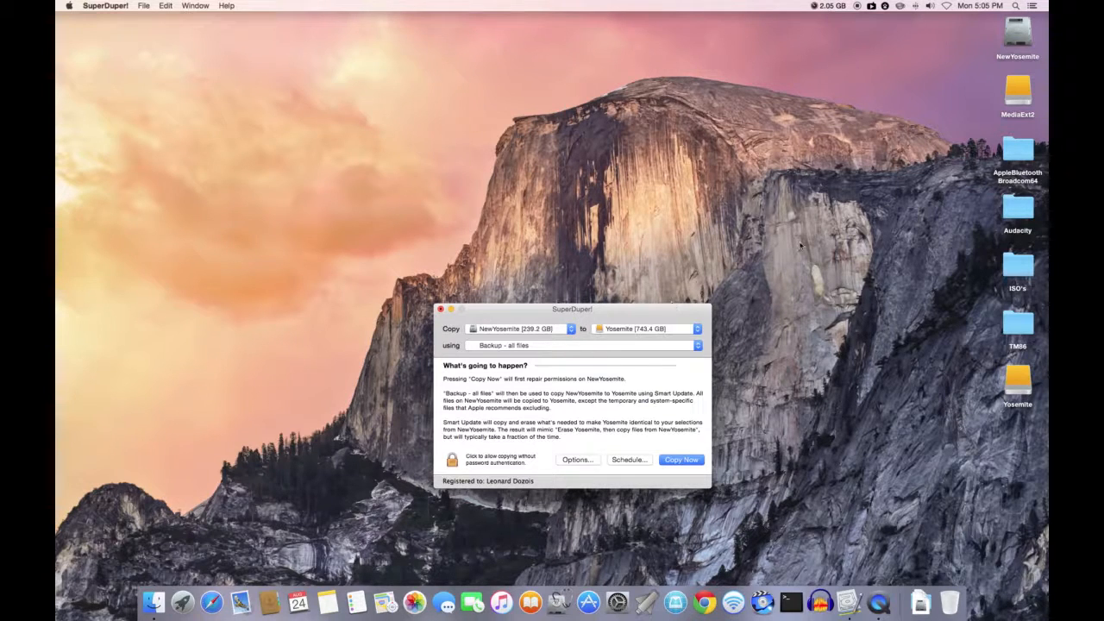
mouse_move(639, 297)
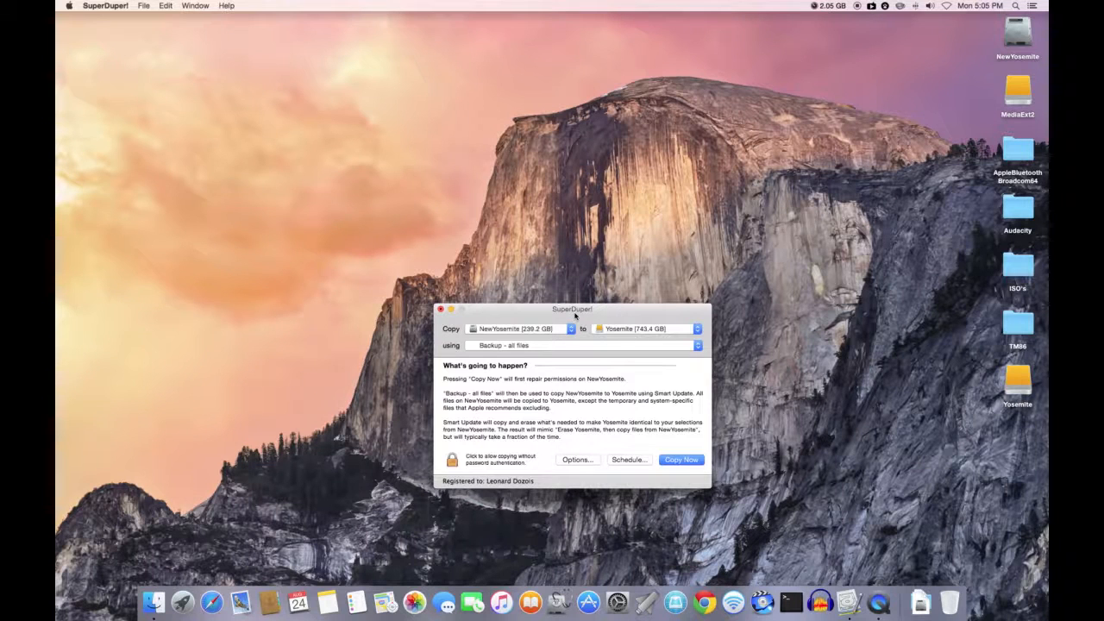
left_click_drag(573, 309, 587, 163)
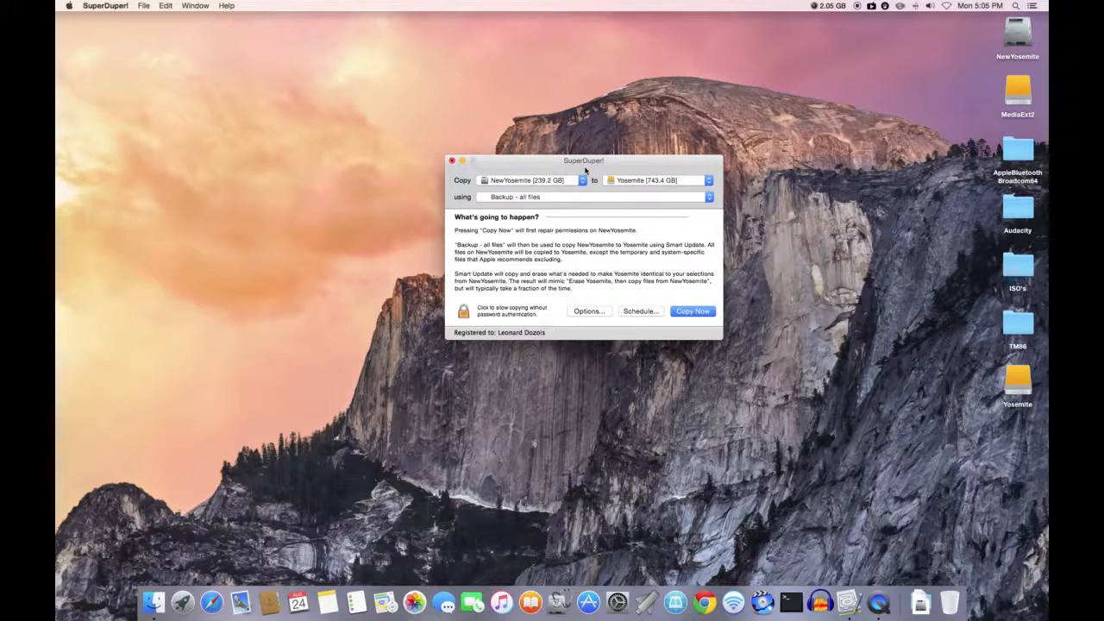
mouse_move(573, 166)
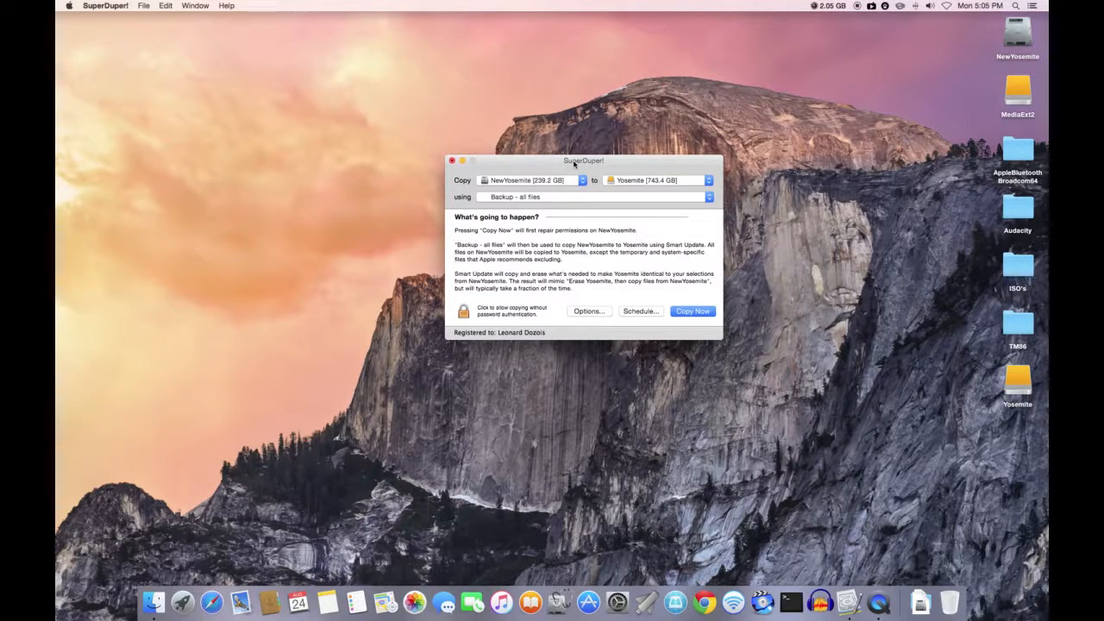
left_click_drag(573, 161, 568, 171)
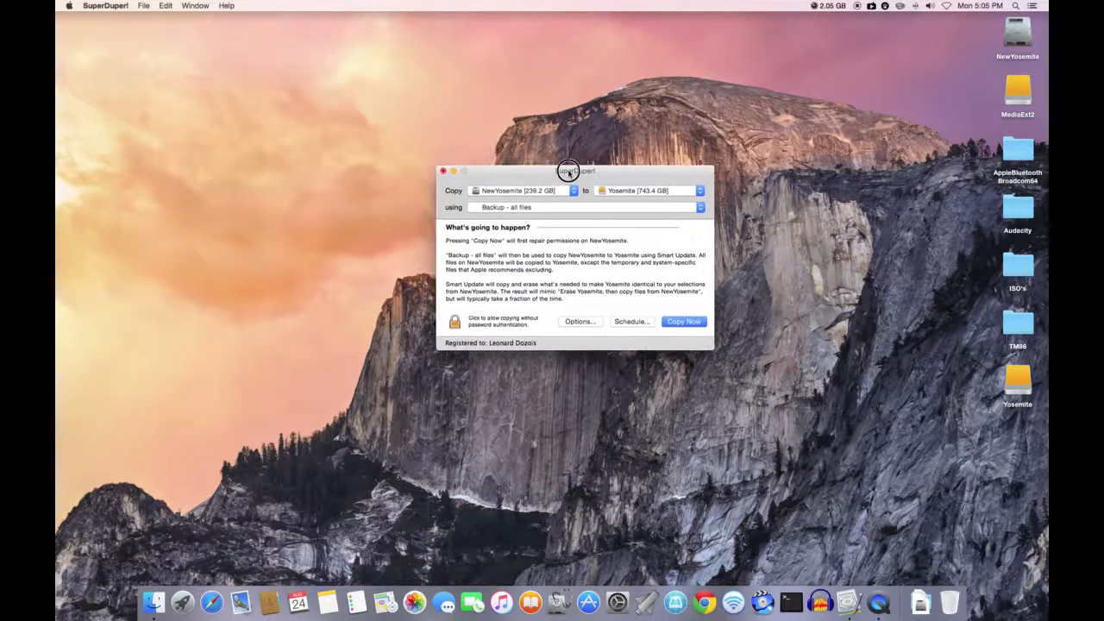
left_click_drag(567, 171, 564, 242)
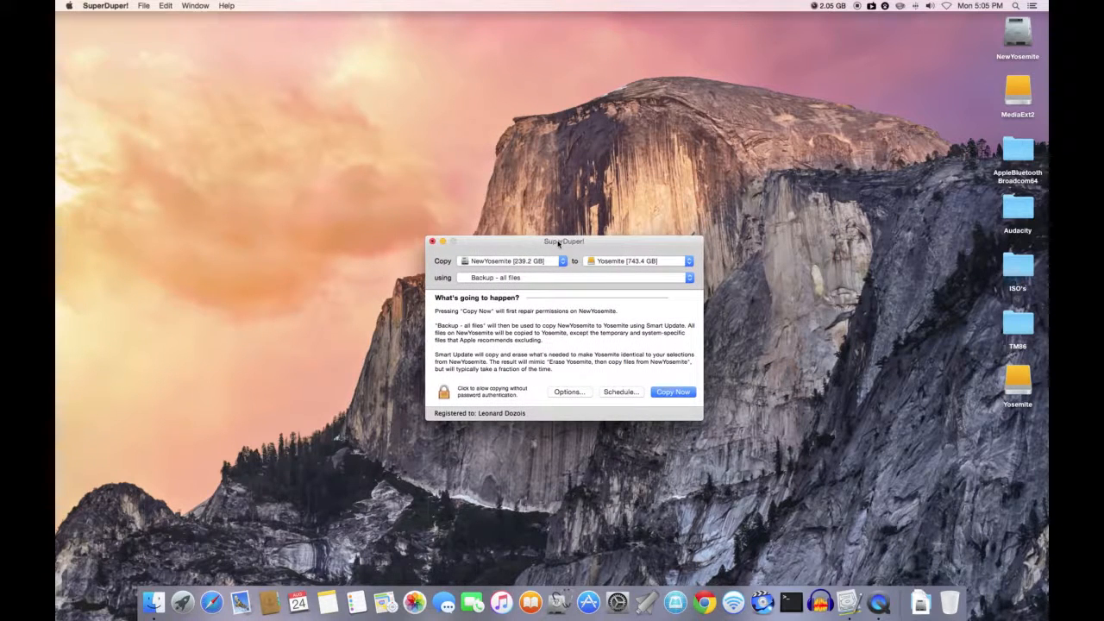
mouse_move(559, 246)
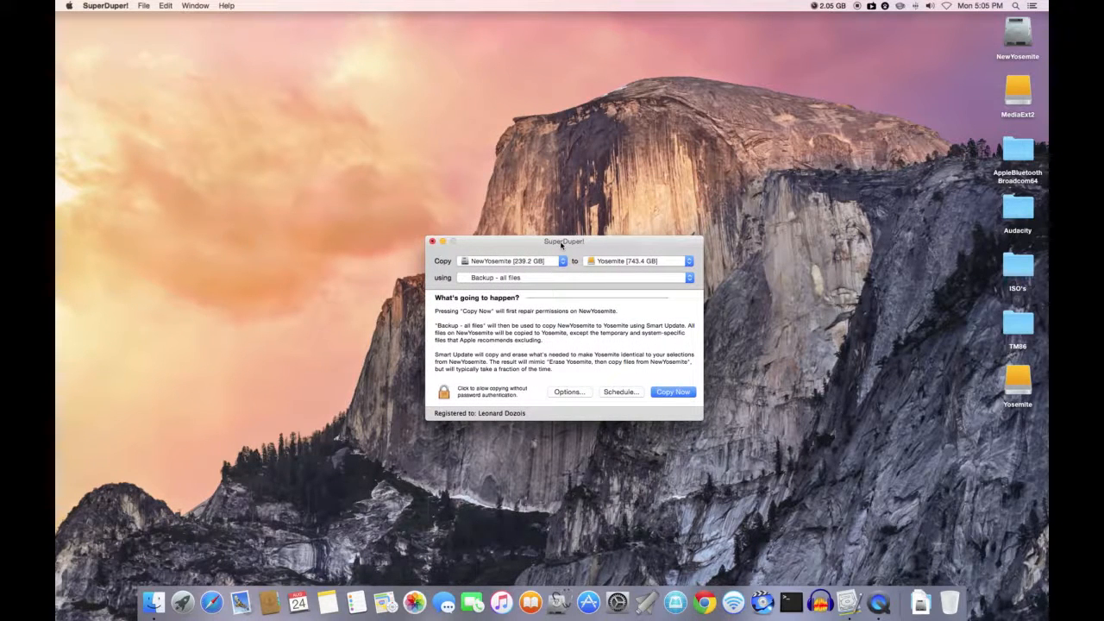